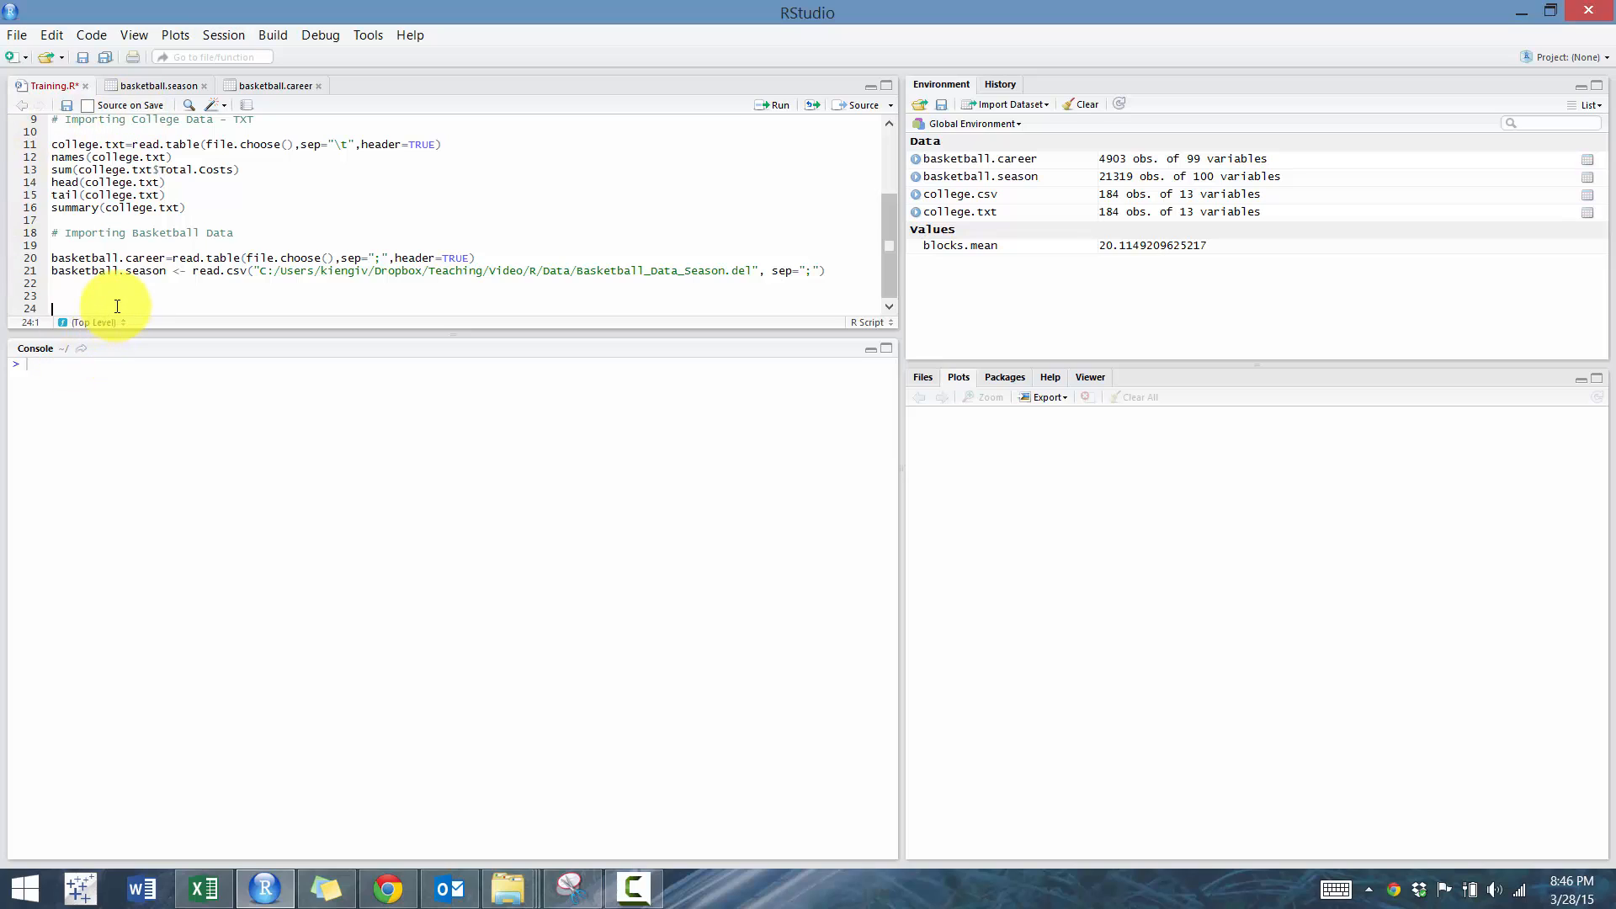
# Run attach(basketball.season) so the season columns can be used by name.
pyautogui.write('att')
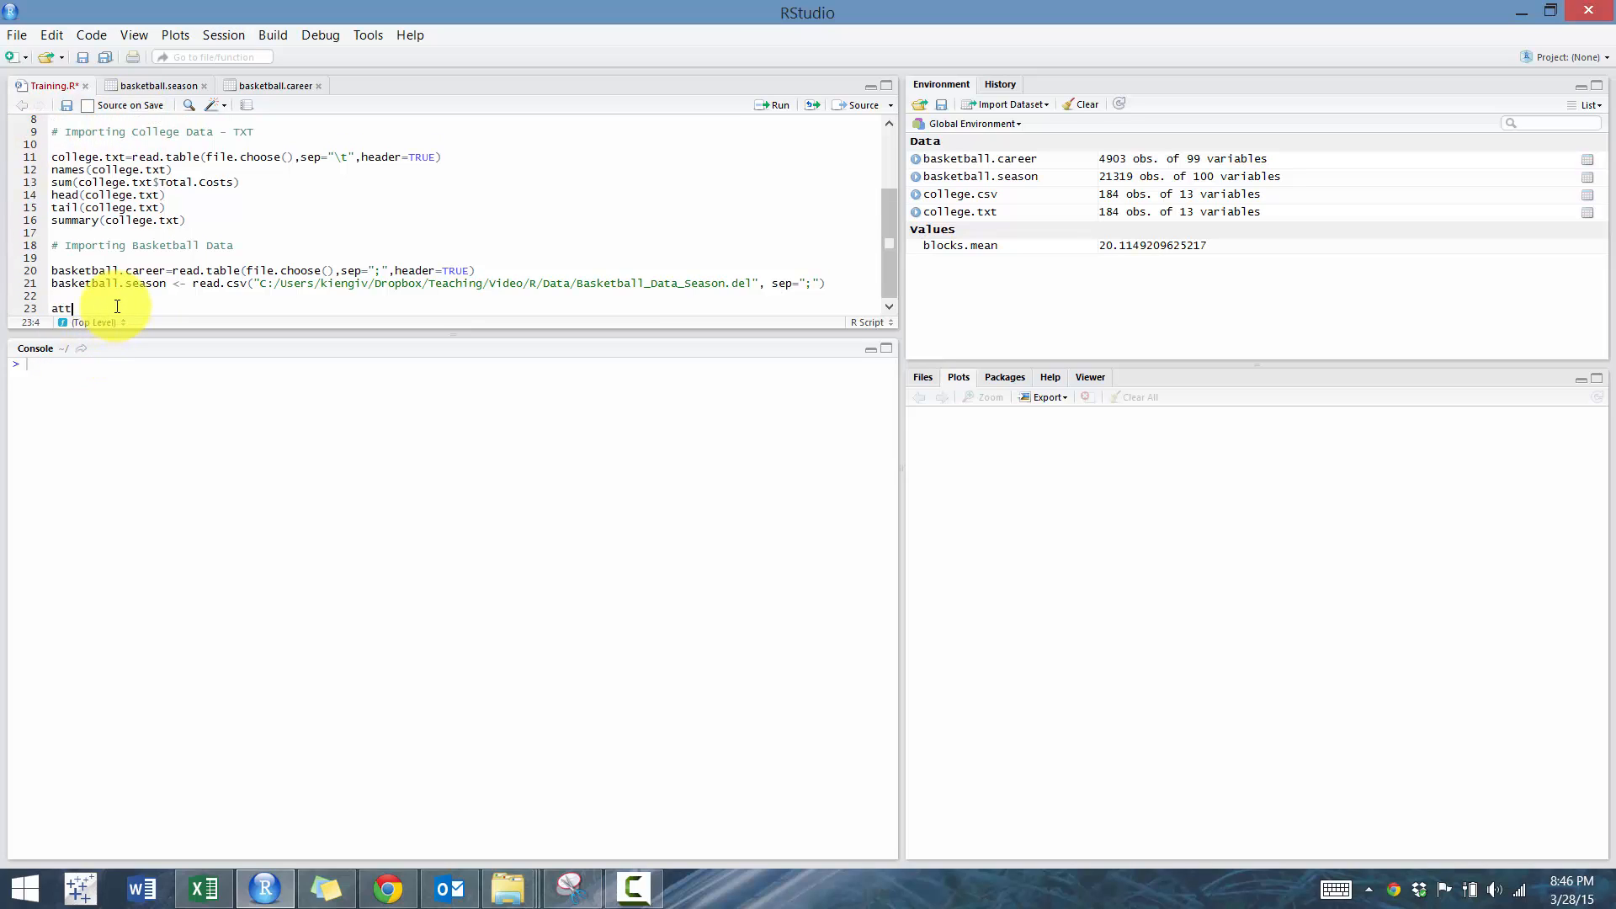
pyautogui.write('ach(baskeetbal')
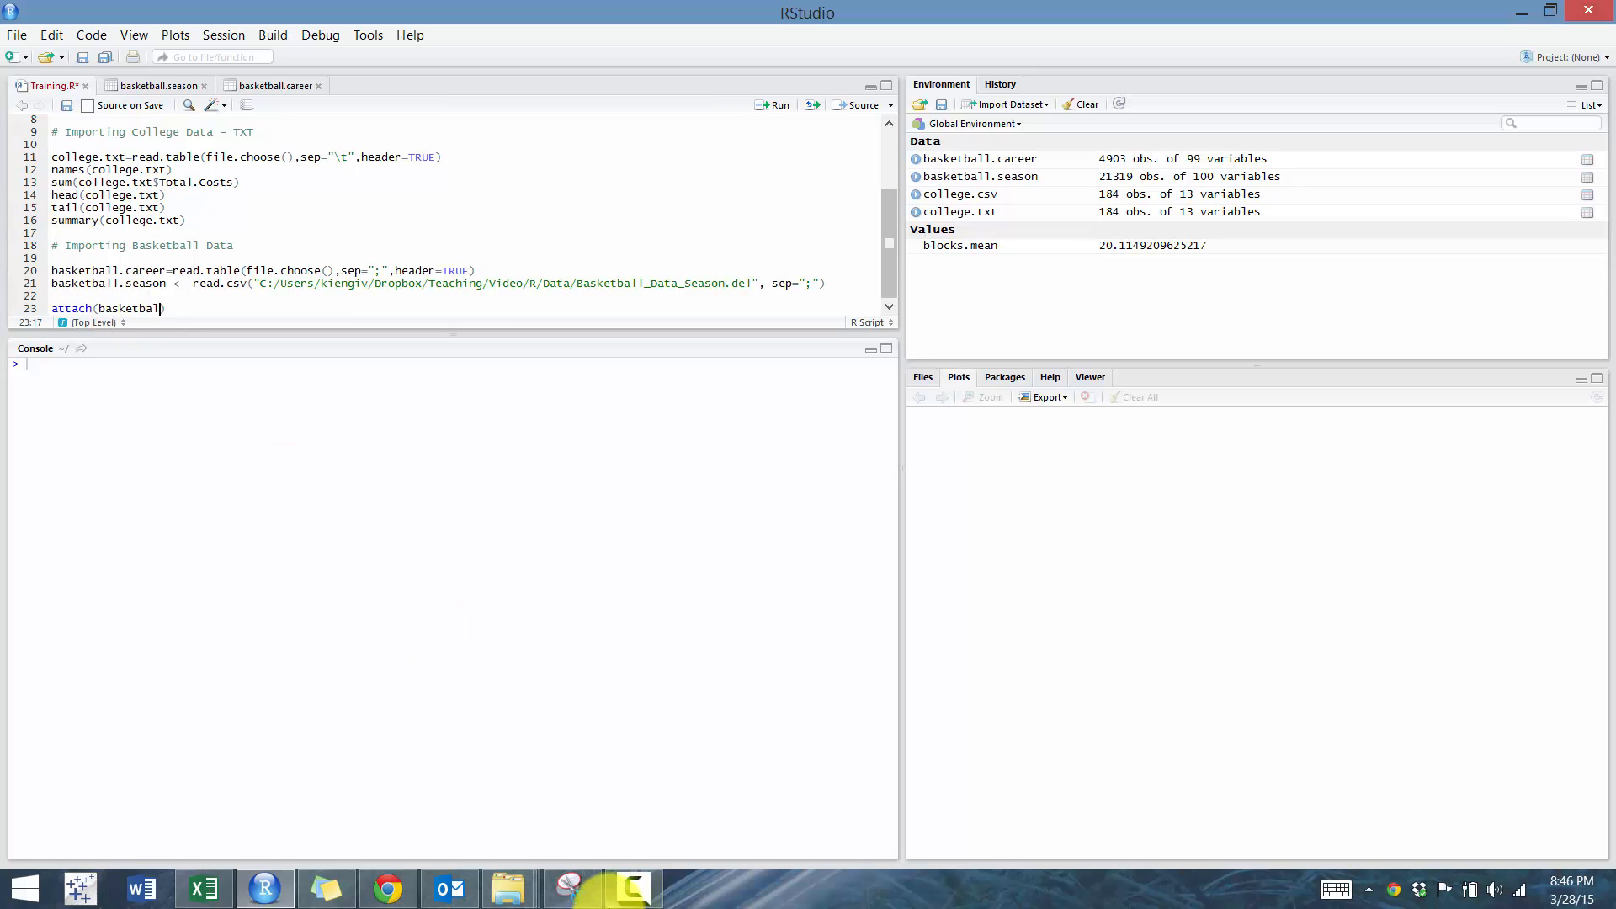
pyautogui.write('.season')
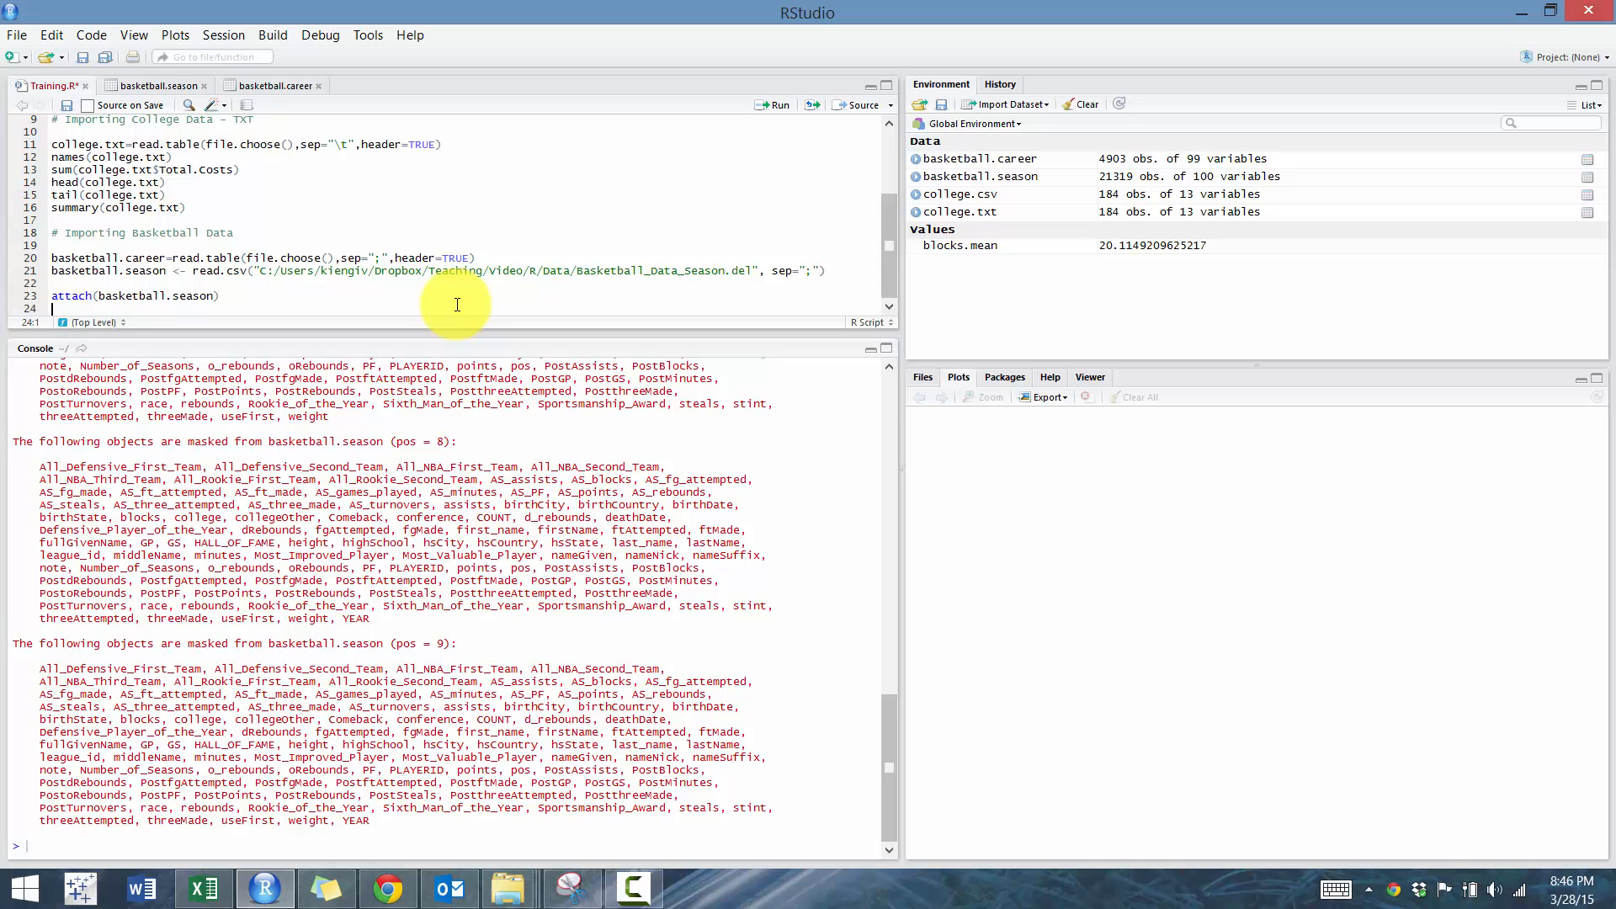
# Plot blocks against height with plot(blocks~height) from the script.
pyautogui.write('plot')
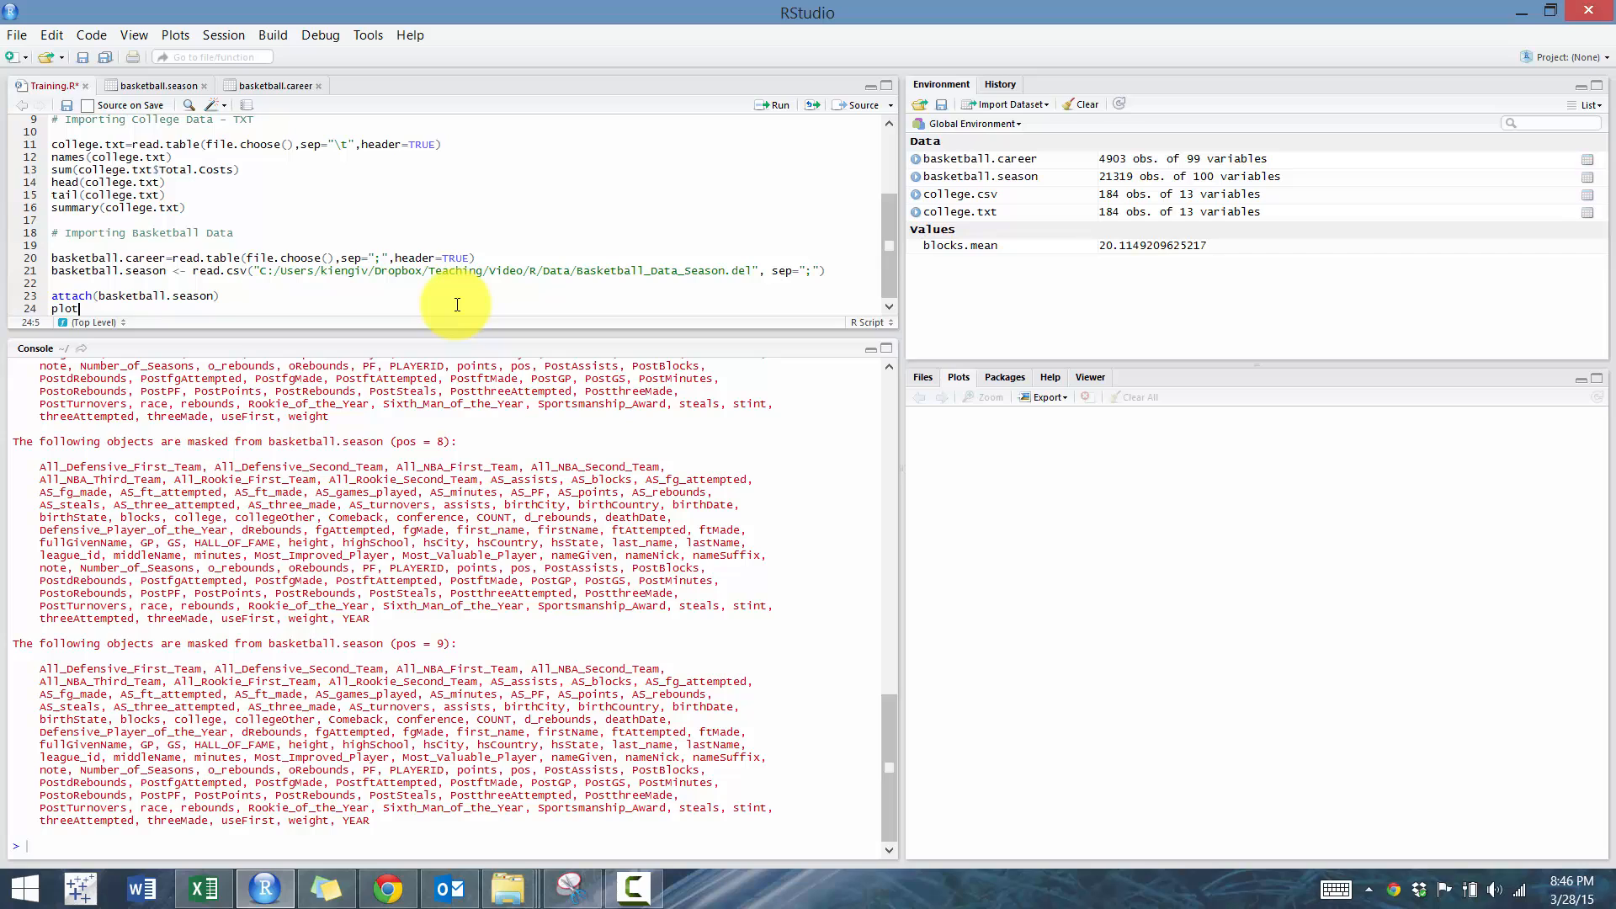
pyautogui.write('(')
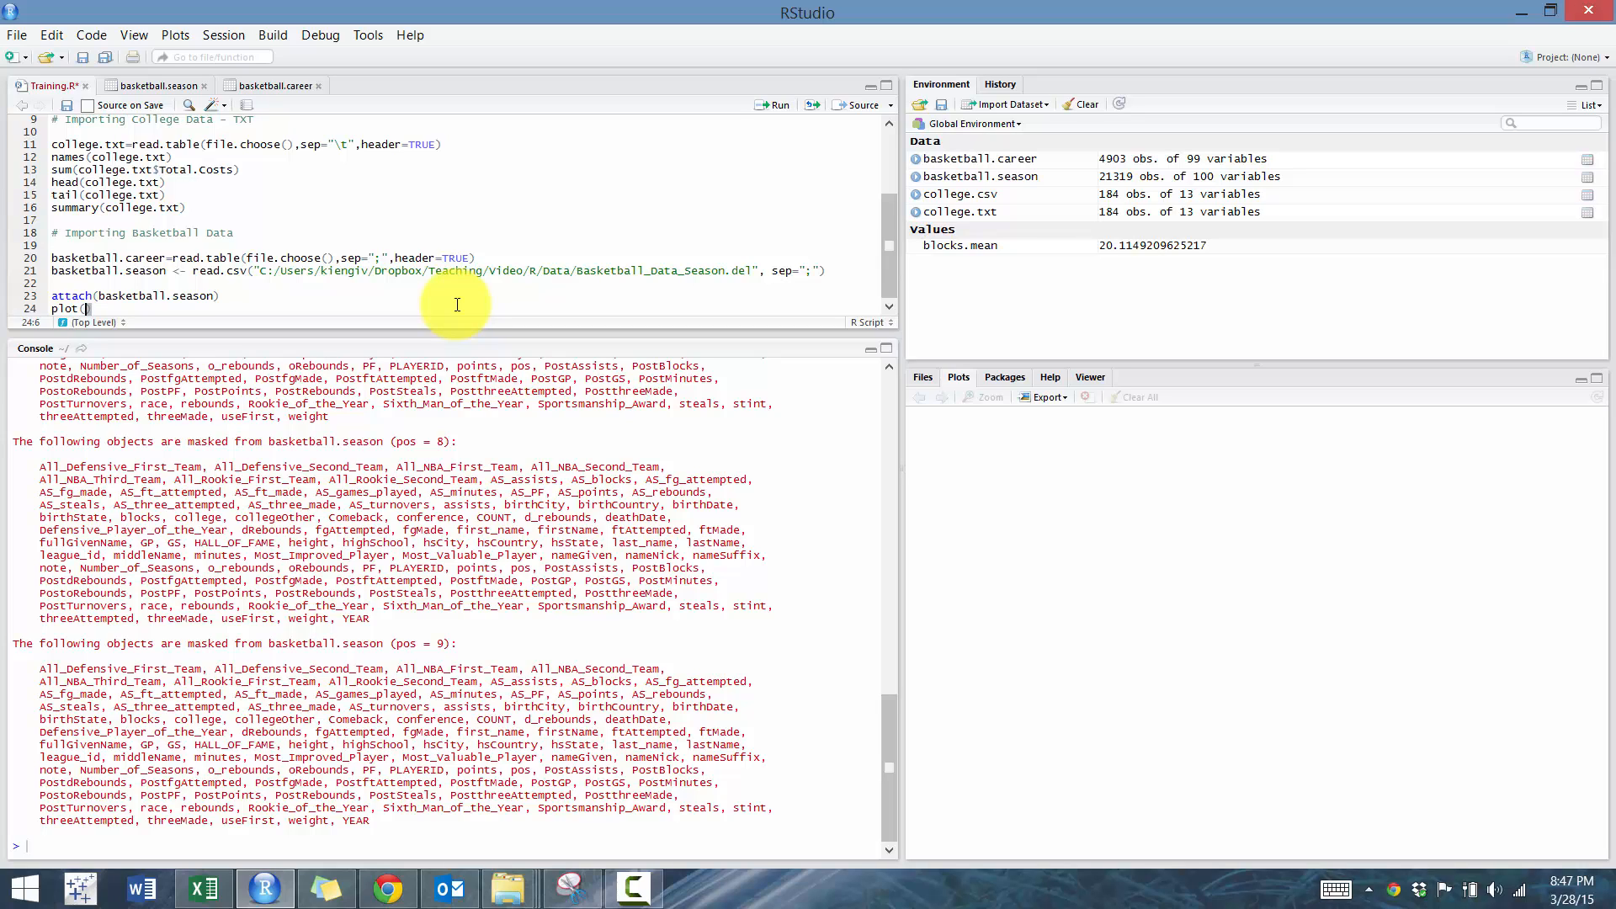
pyautogui.write('blocks~')
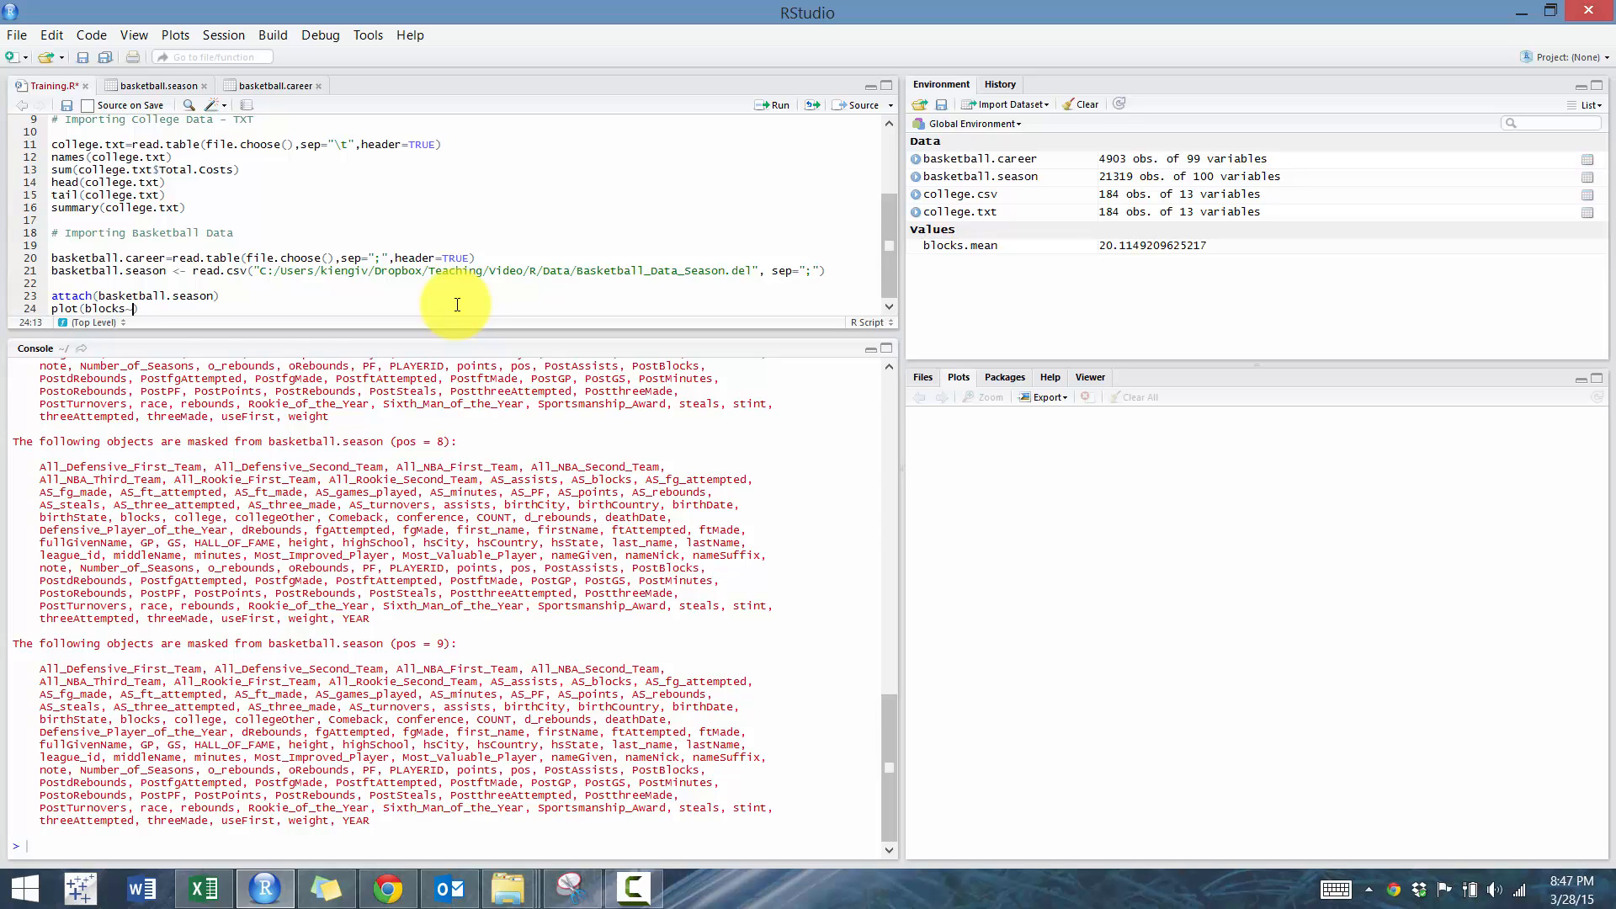
pyautogui.write('eight')
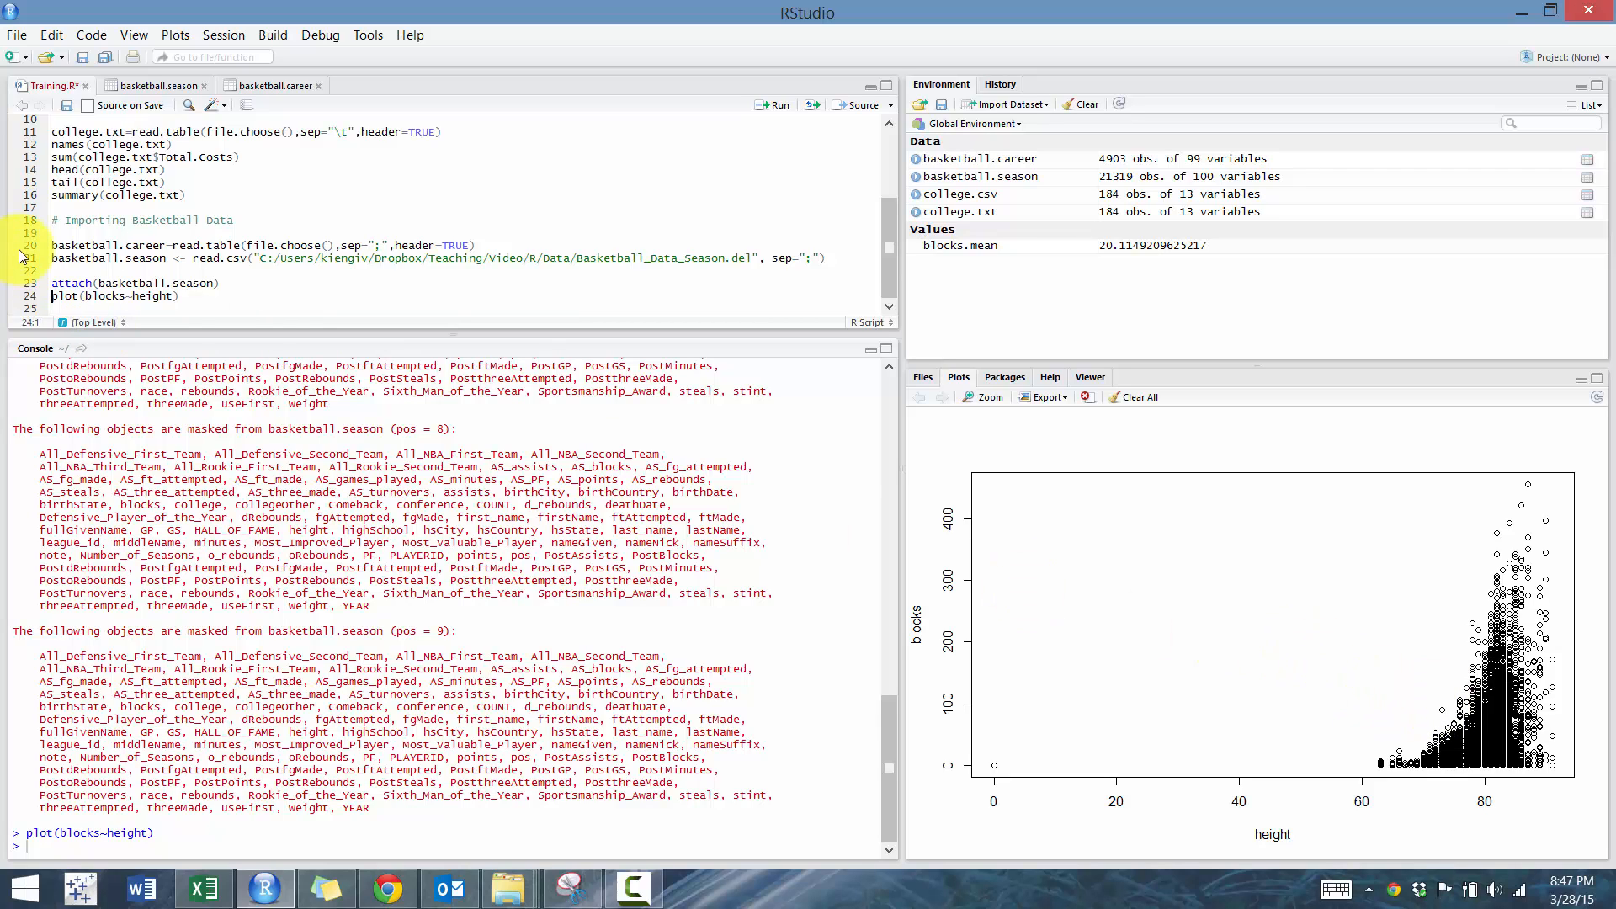
pyautogui.click(180, 295)
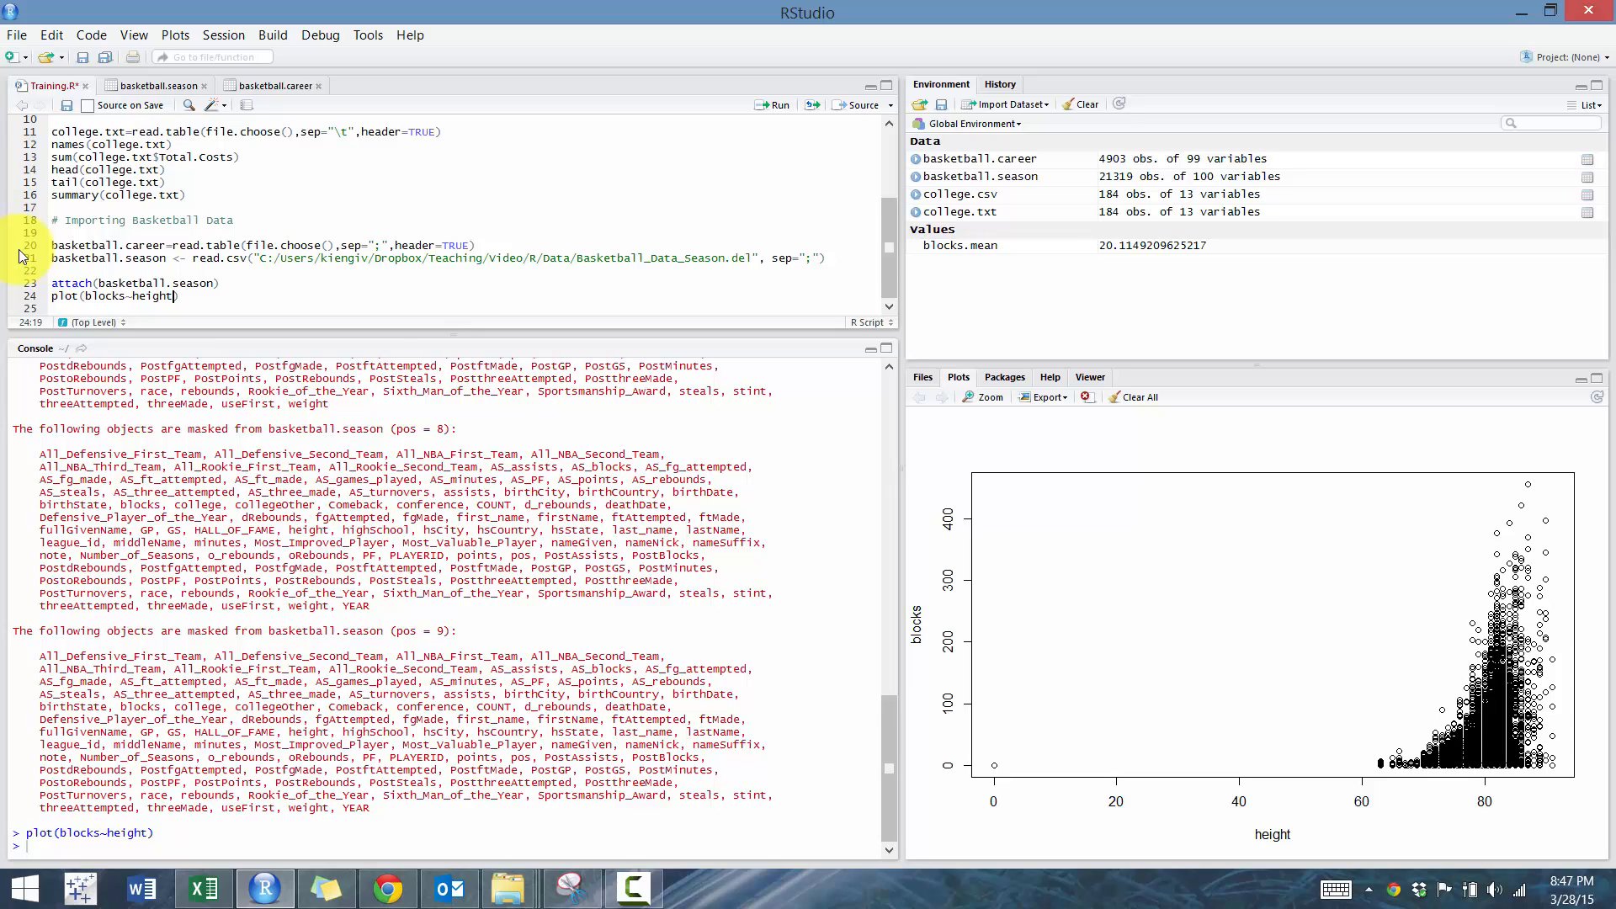
# Rerun the scatter plot with xlim=c(60,100) limiting height to 60–100.
pyautogui.write(',xlim=')
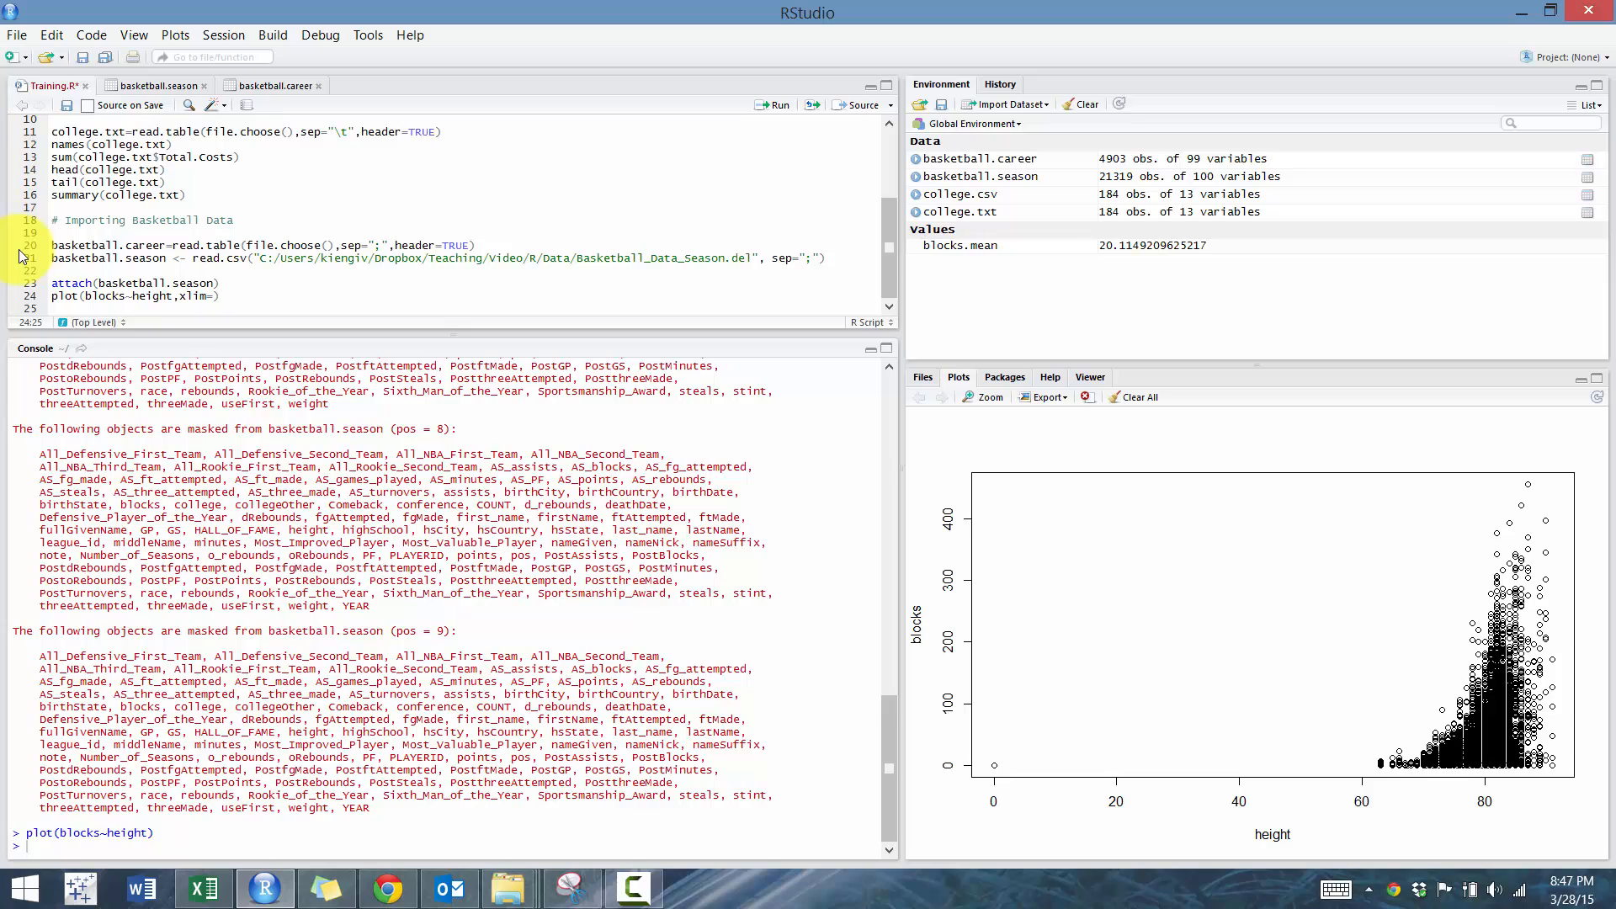
pyautogui.write('c(')
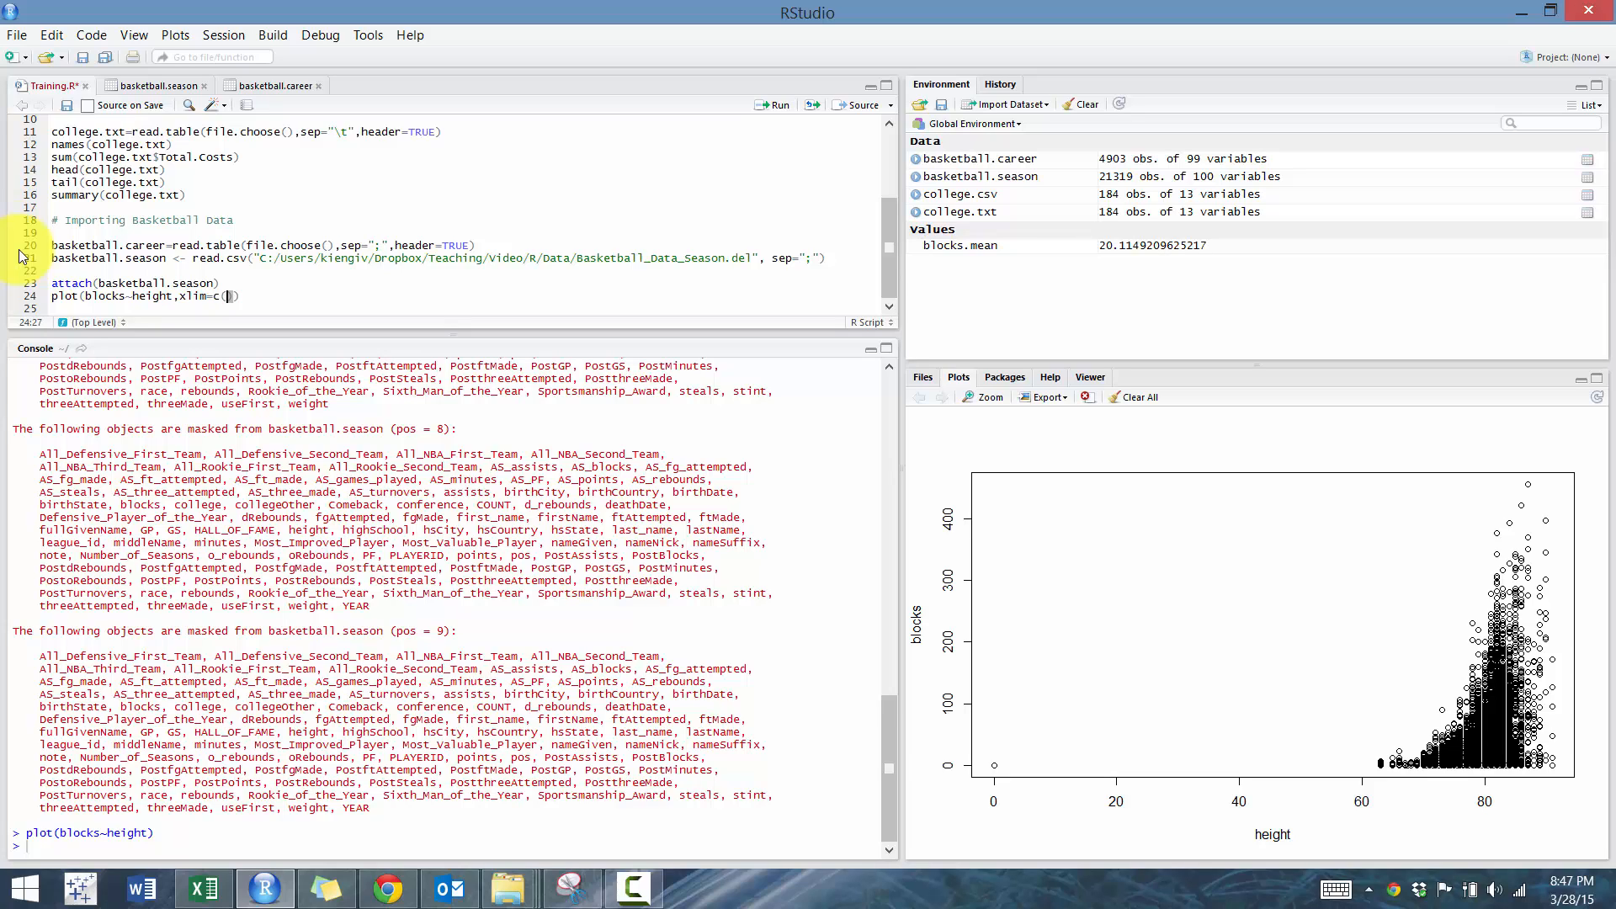
pyautogui.write('60,100')
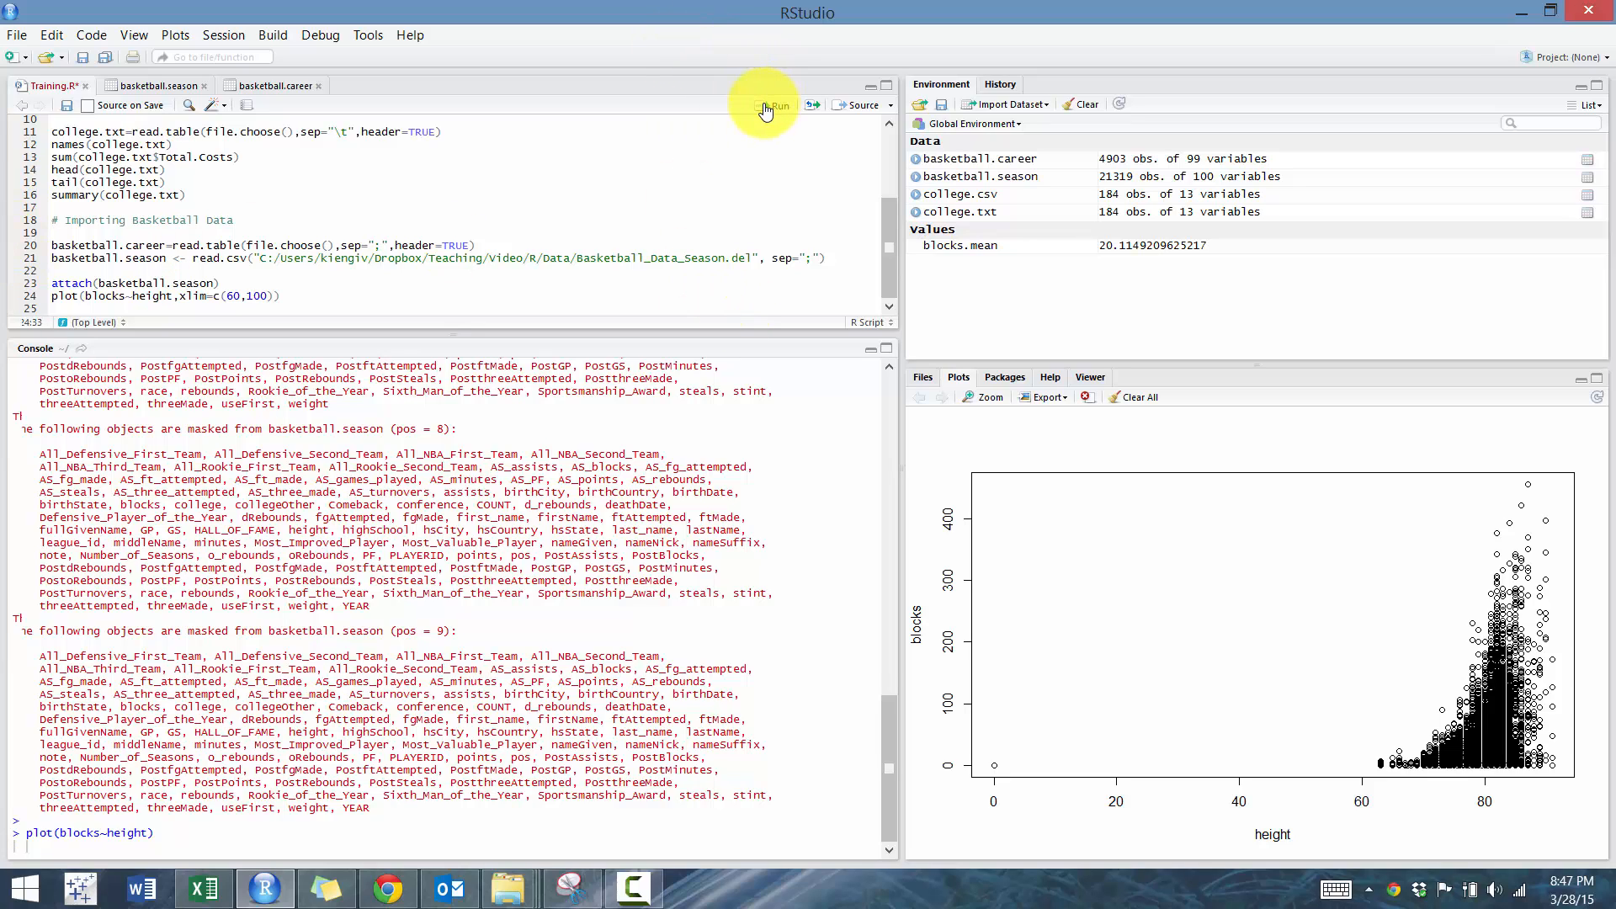
pyautogui.click(775, 104)
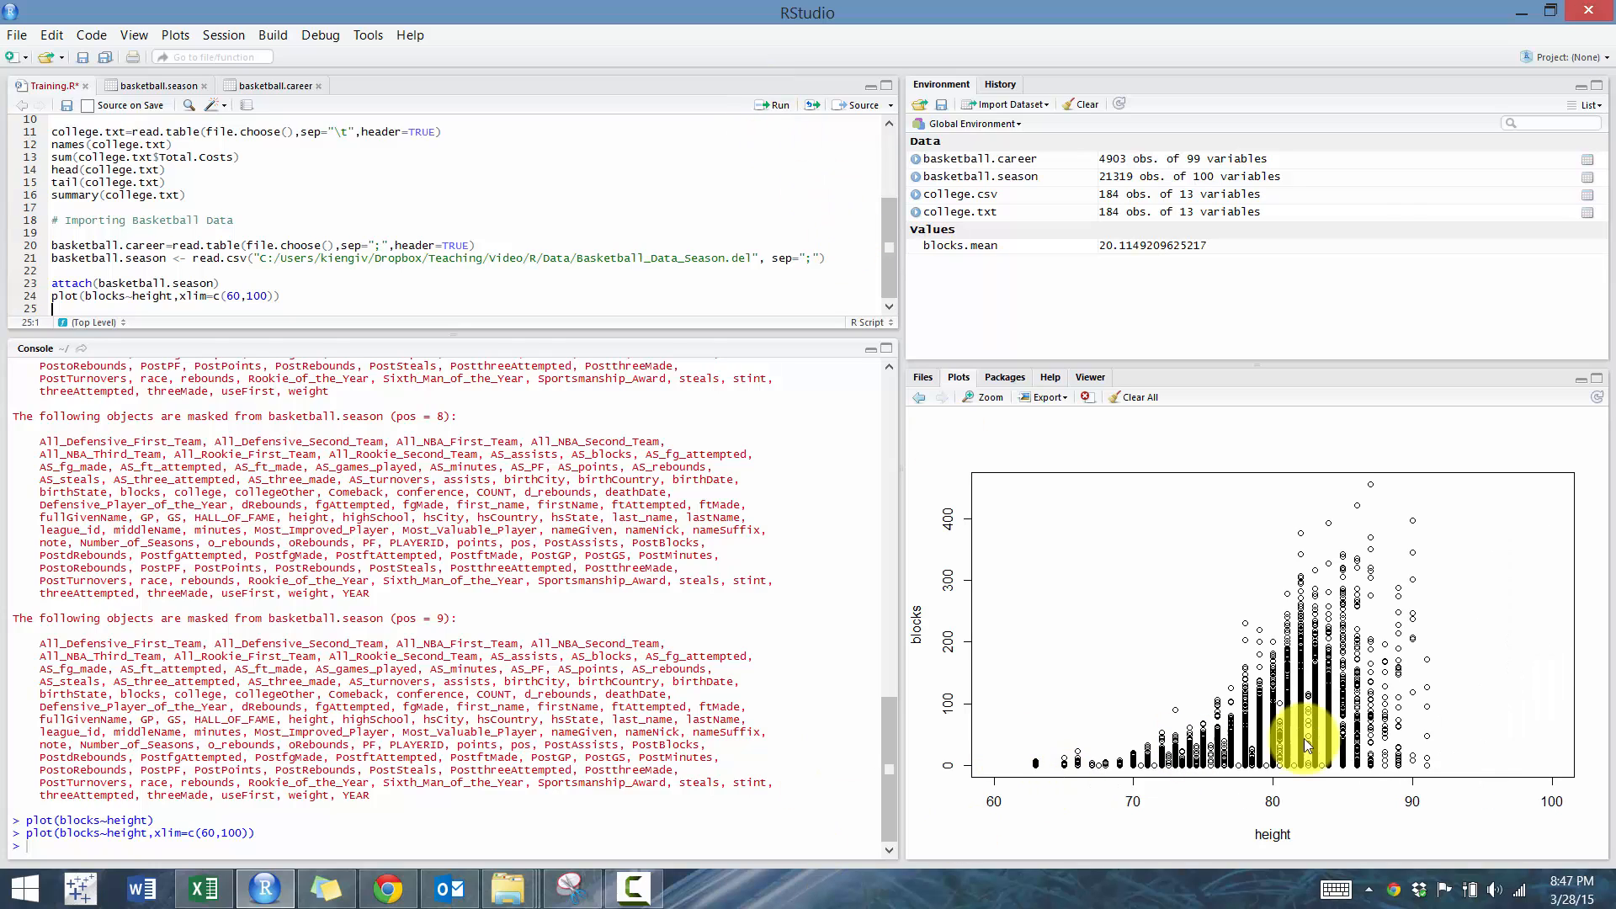
pyautogui.moveTo(1074, 739)
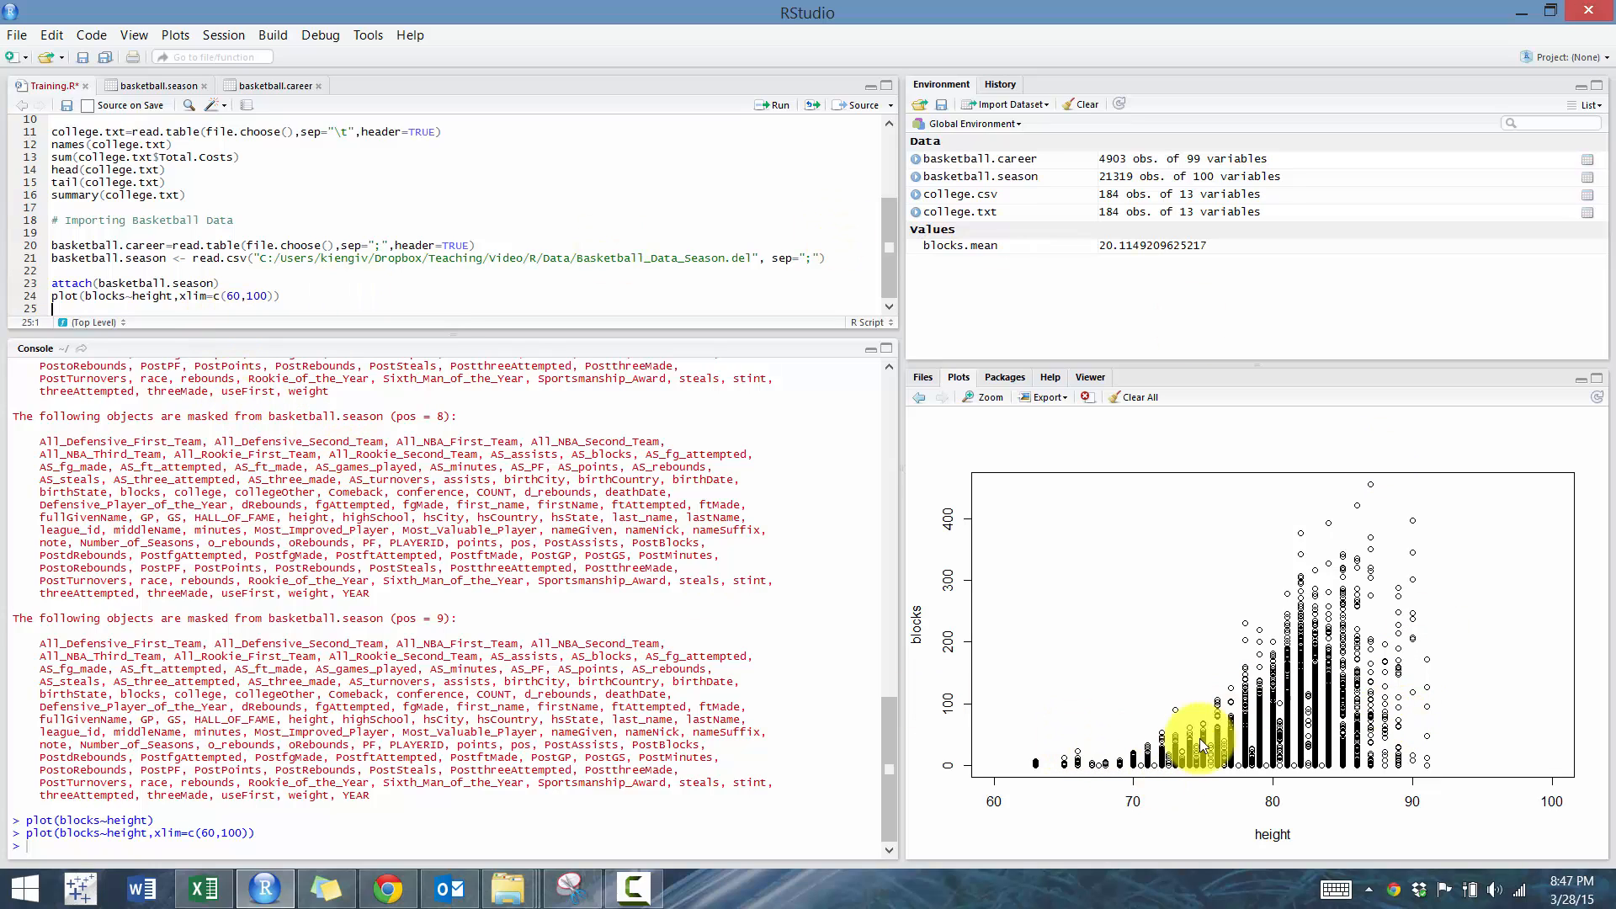
pyautogui.moveTo(1196, 649)
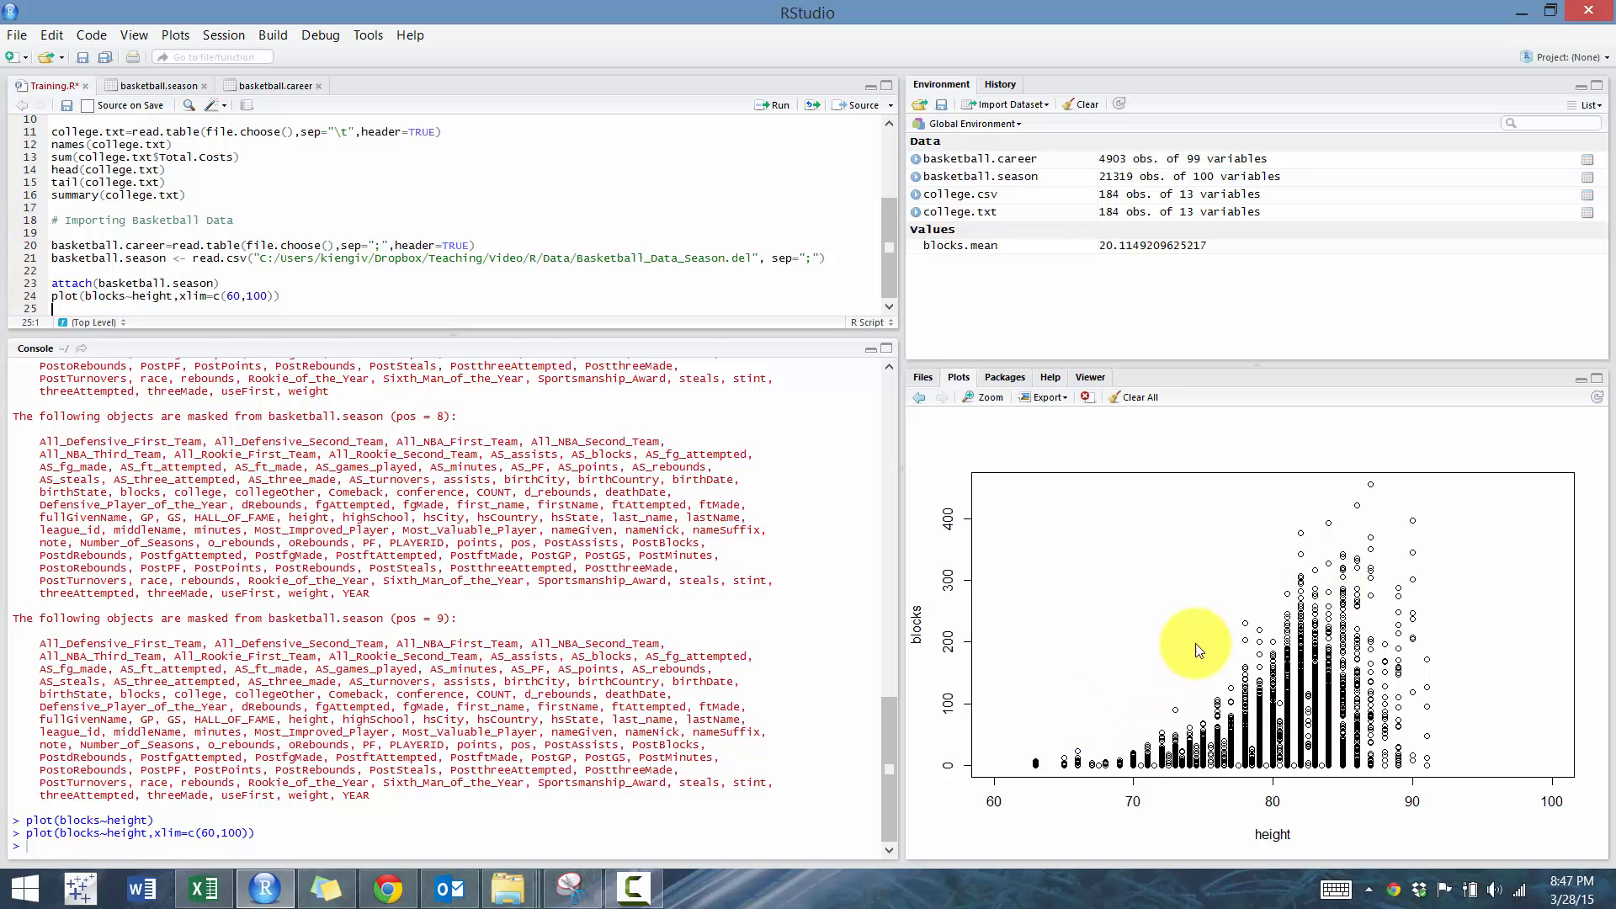
pyautogui.moveTo(1124, 732)
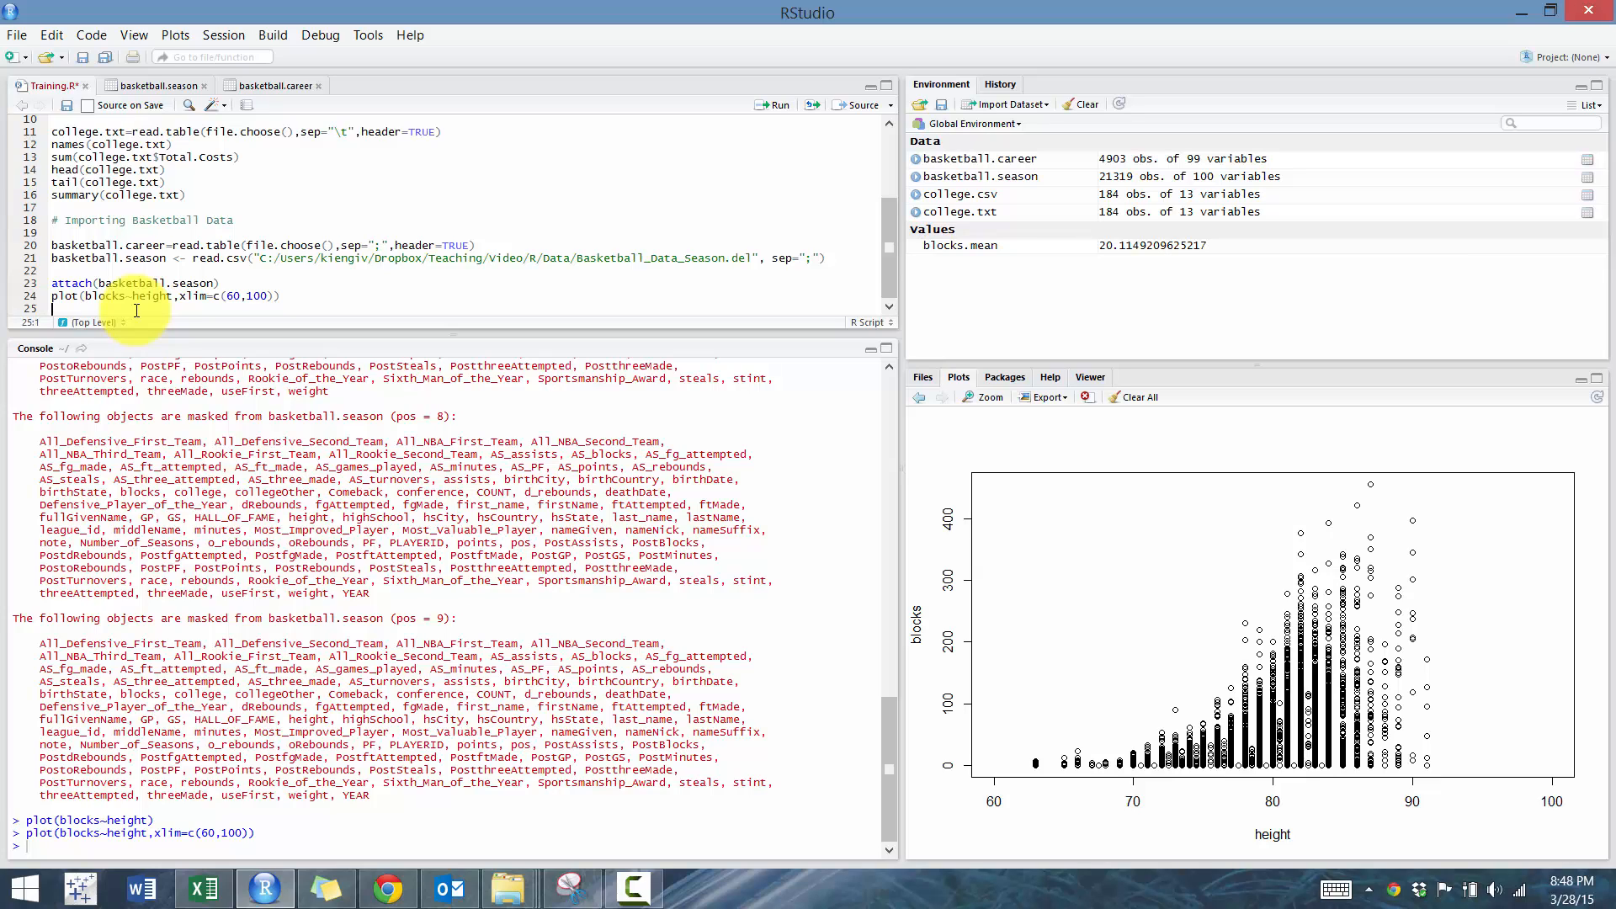
# Compute blocks.mean=mean(blocks) and draw it with abline(h=blocks.mean, col="blue").
pyautogui.write('blocks.mean=t')
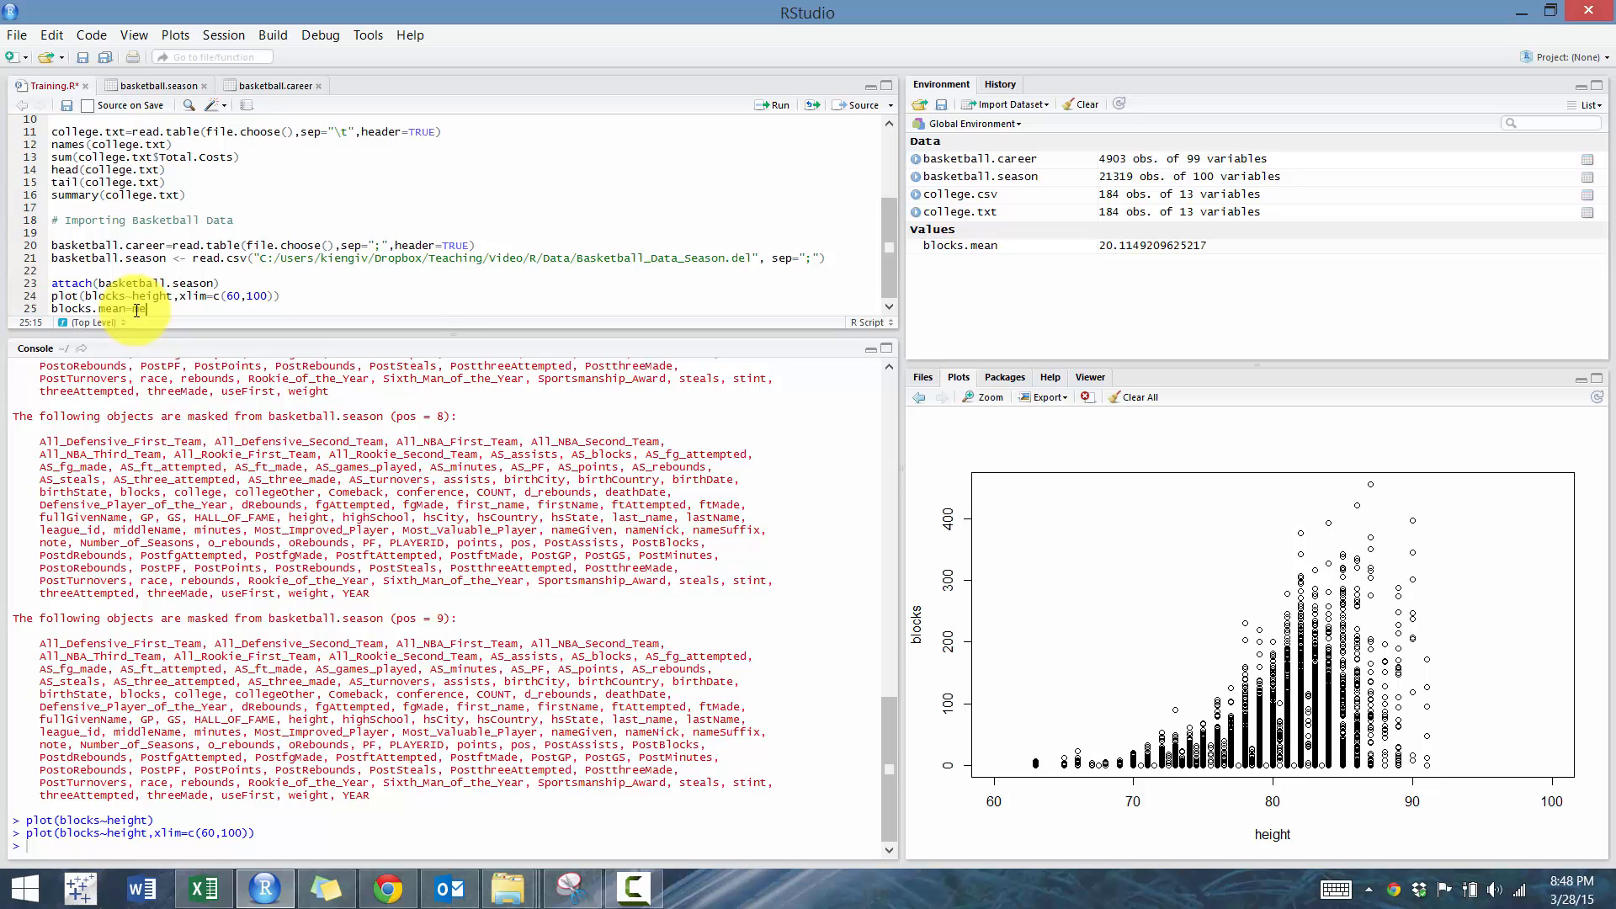
pyautogui.write('ean(blocks')
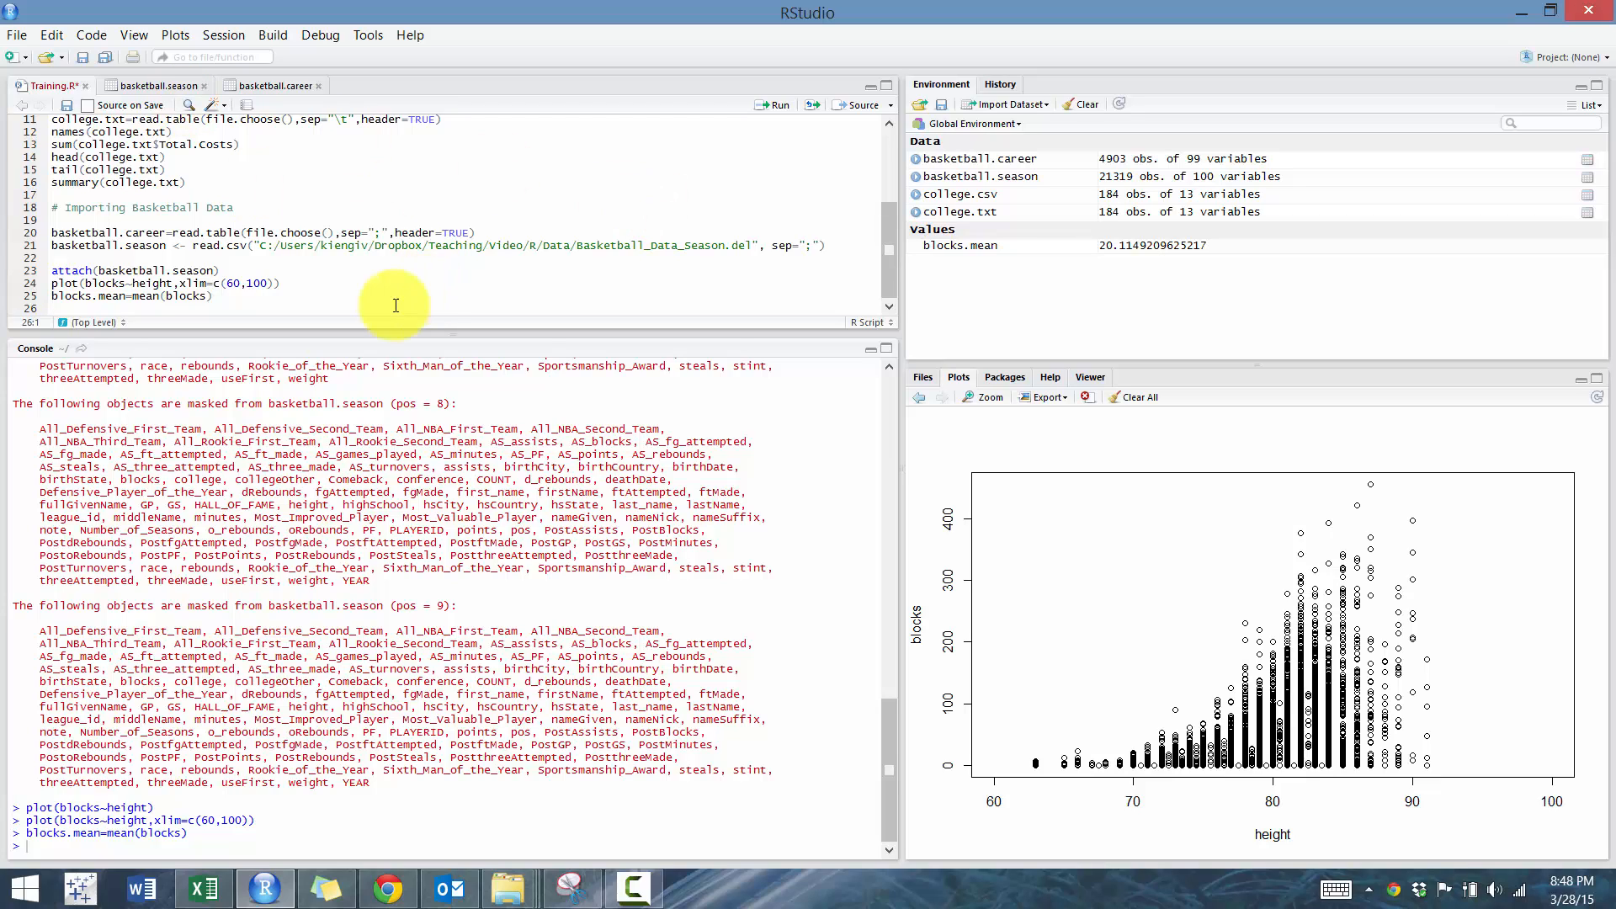
pyautogui.write('abline(h=')
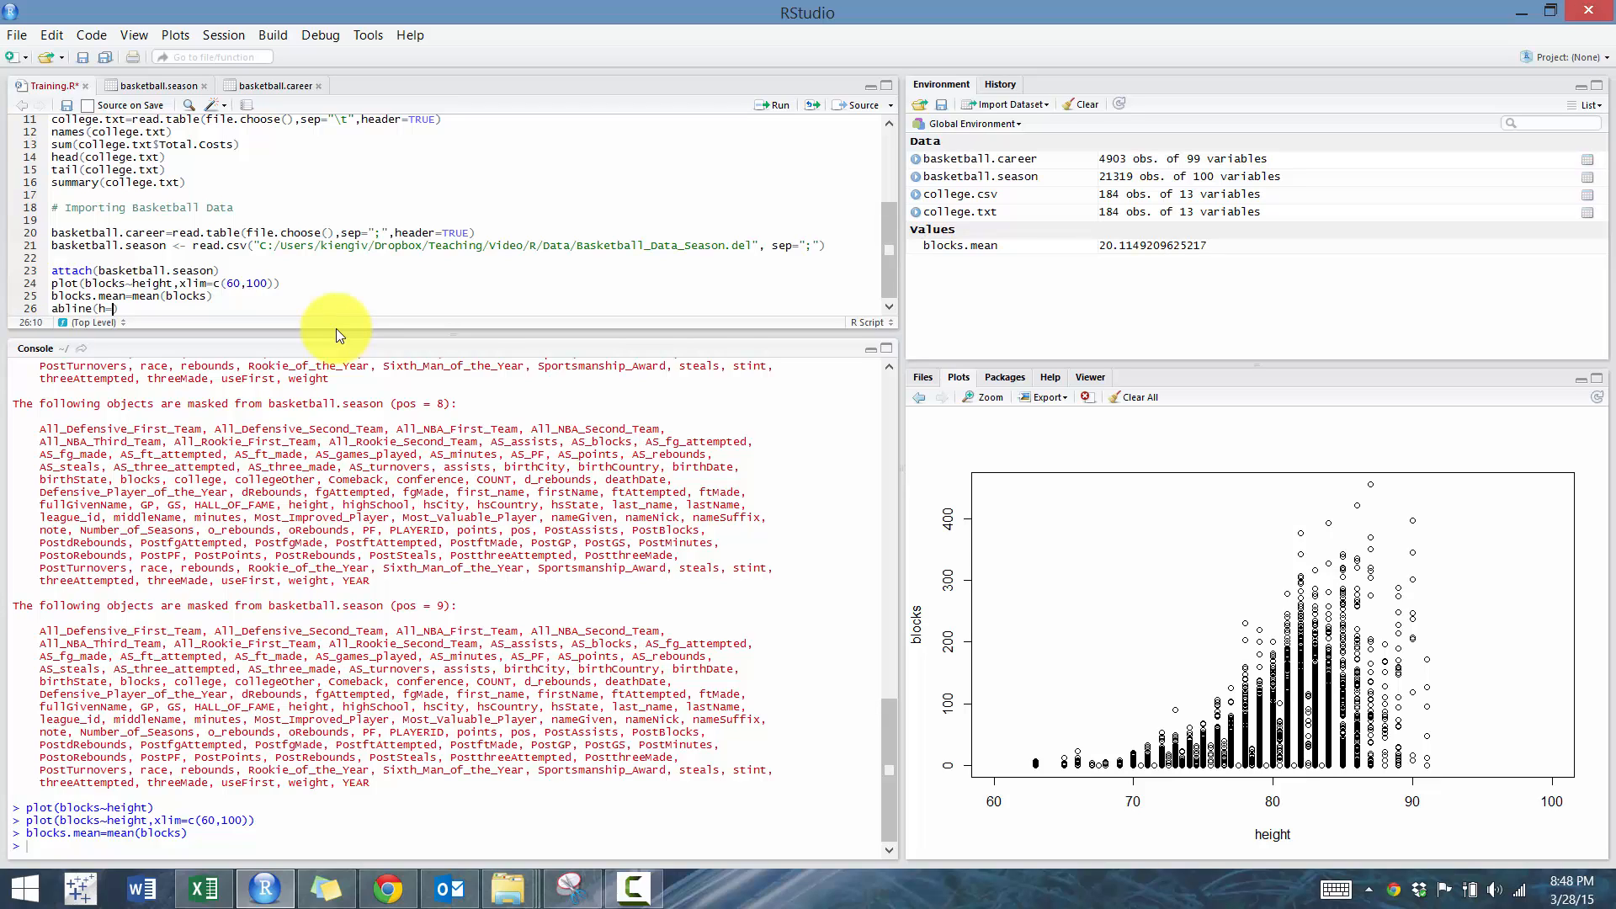
pyautogui.write('blocks.mean')
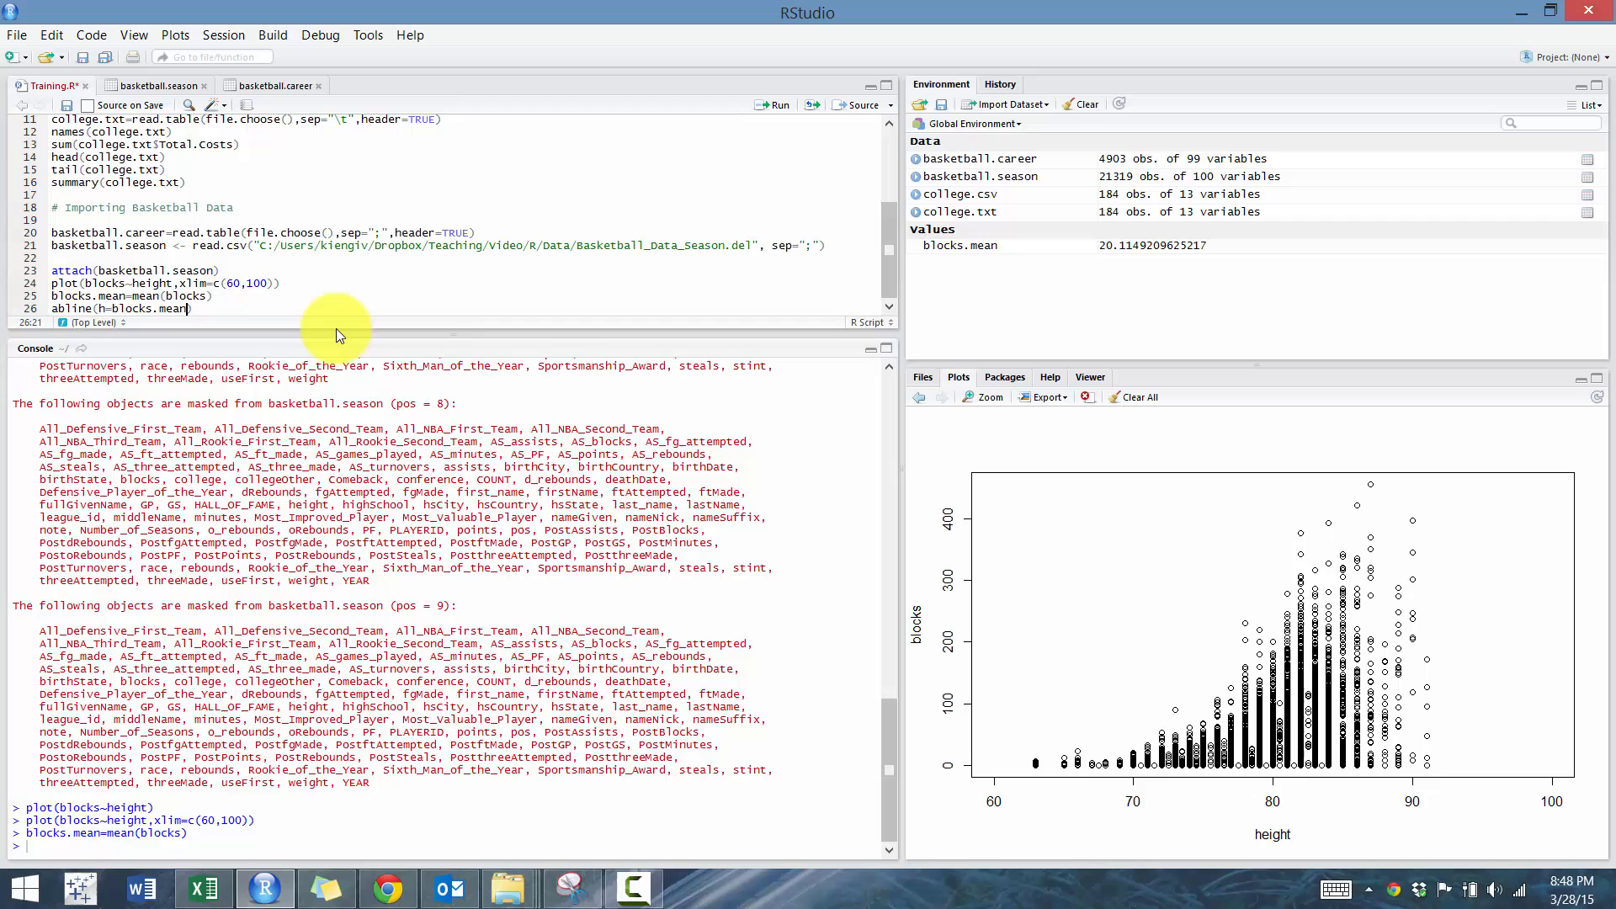
pyautogui.write(',col="blue')
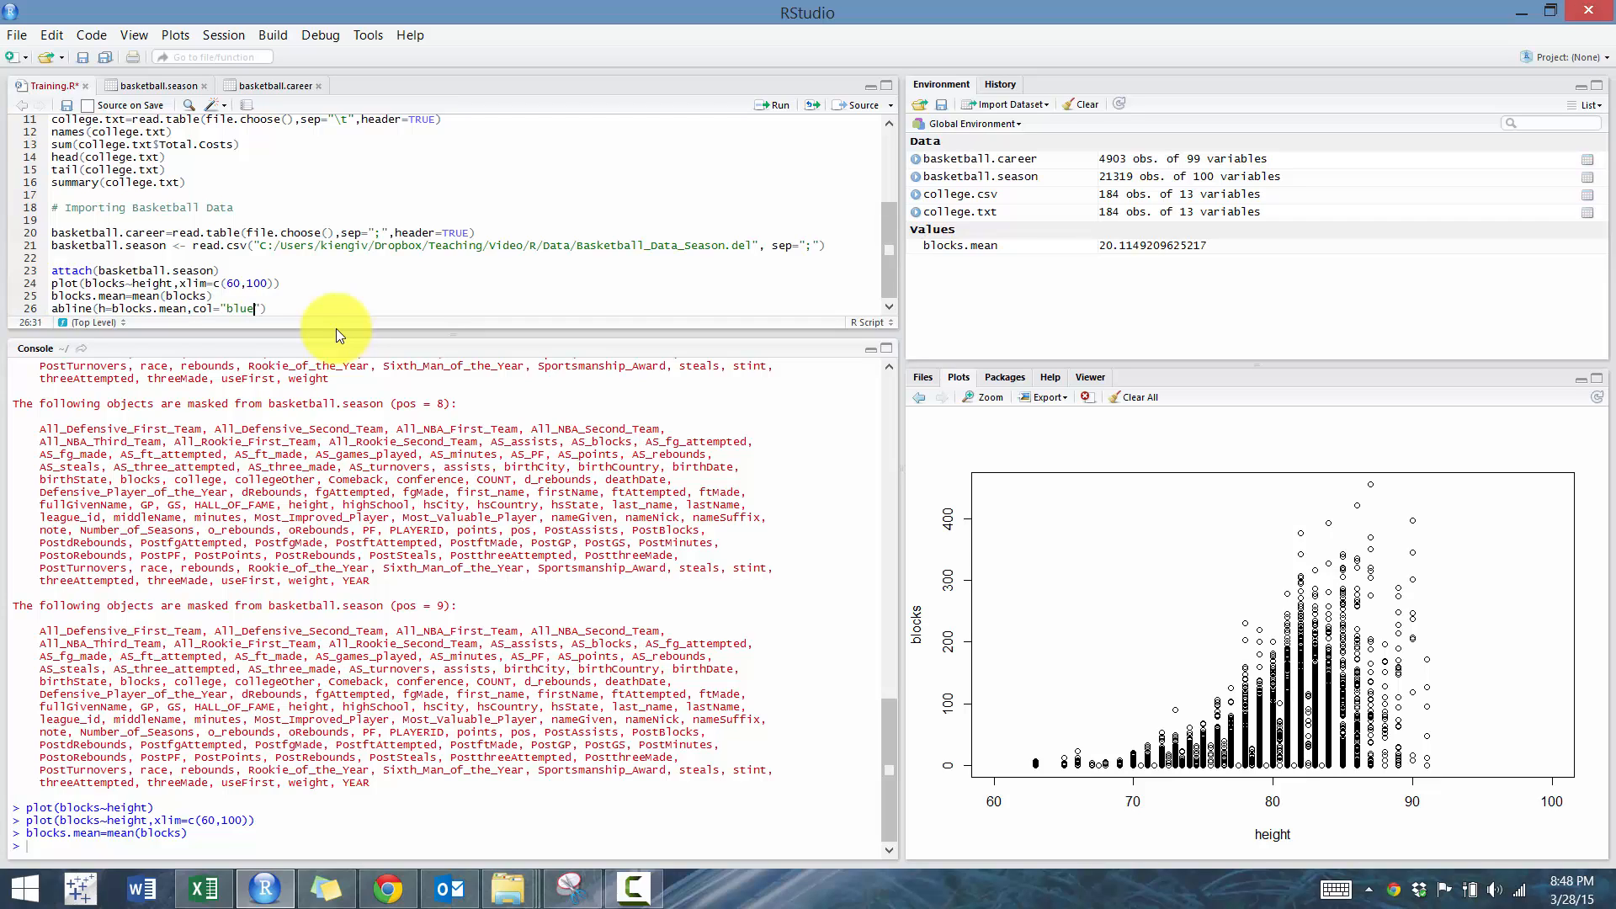
pyautogui.click(775, 105)
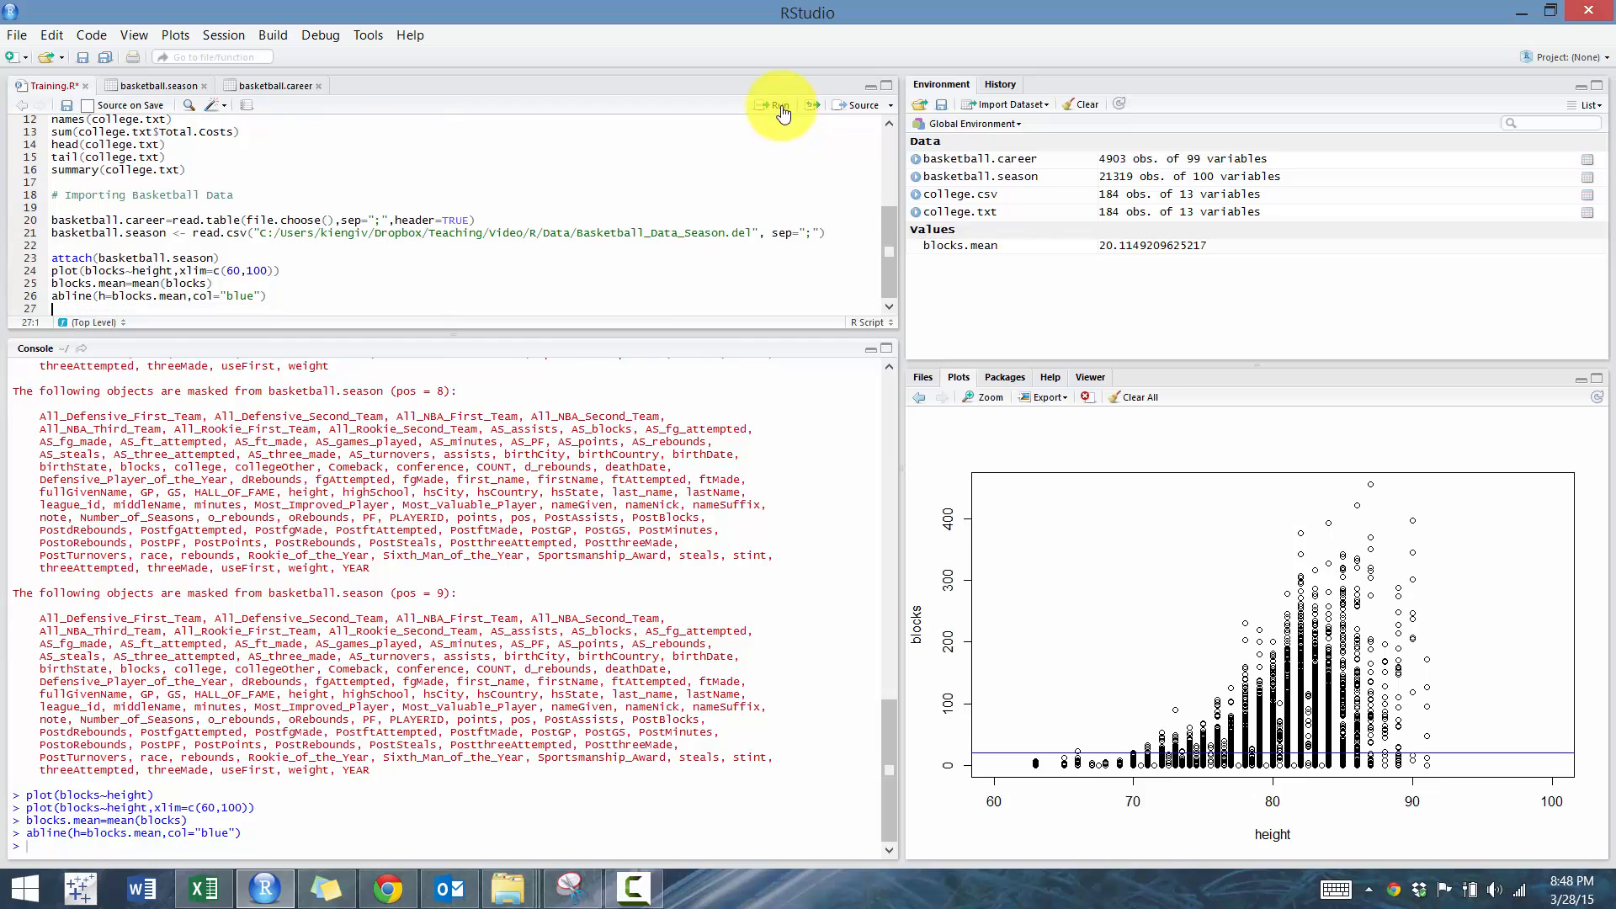
pyautogui.moveTo(1005, 753)
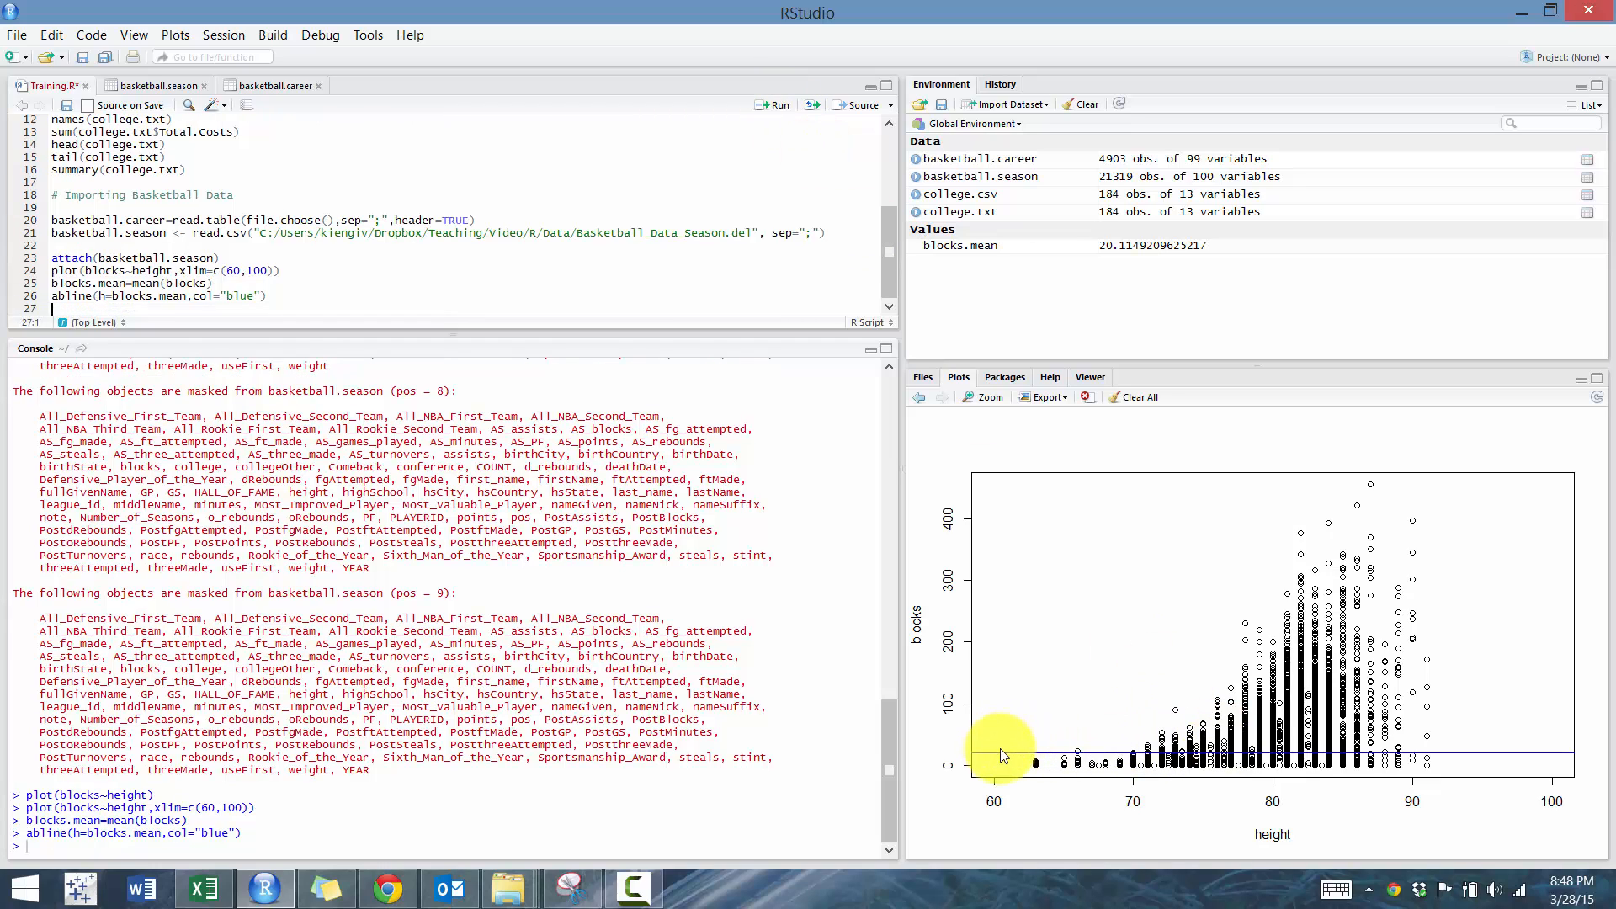
pyautogui.moveTo(1015, 753)
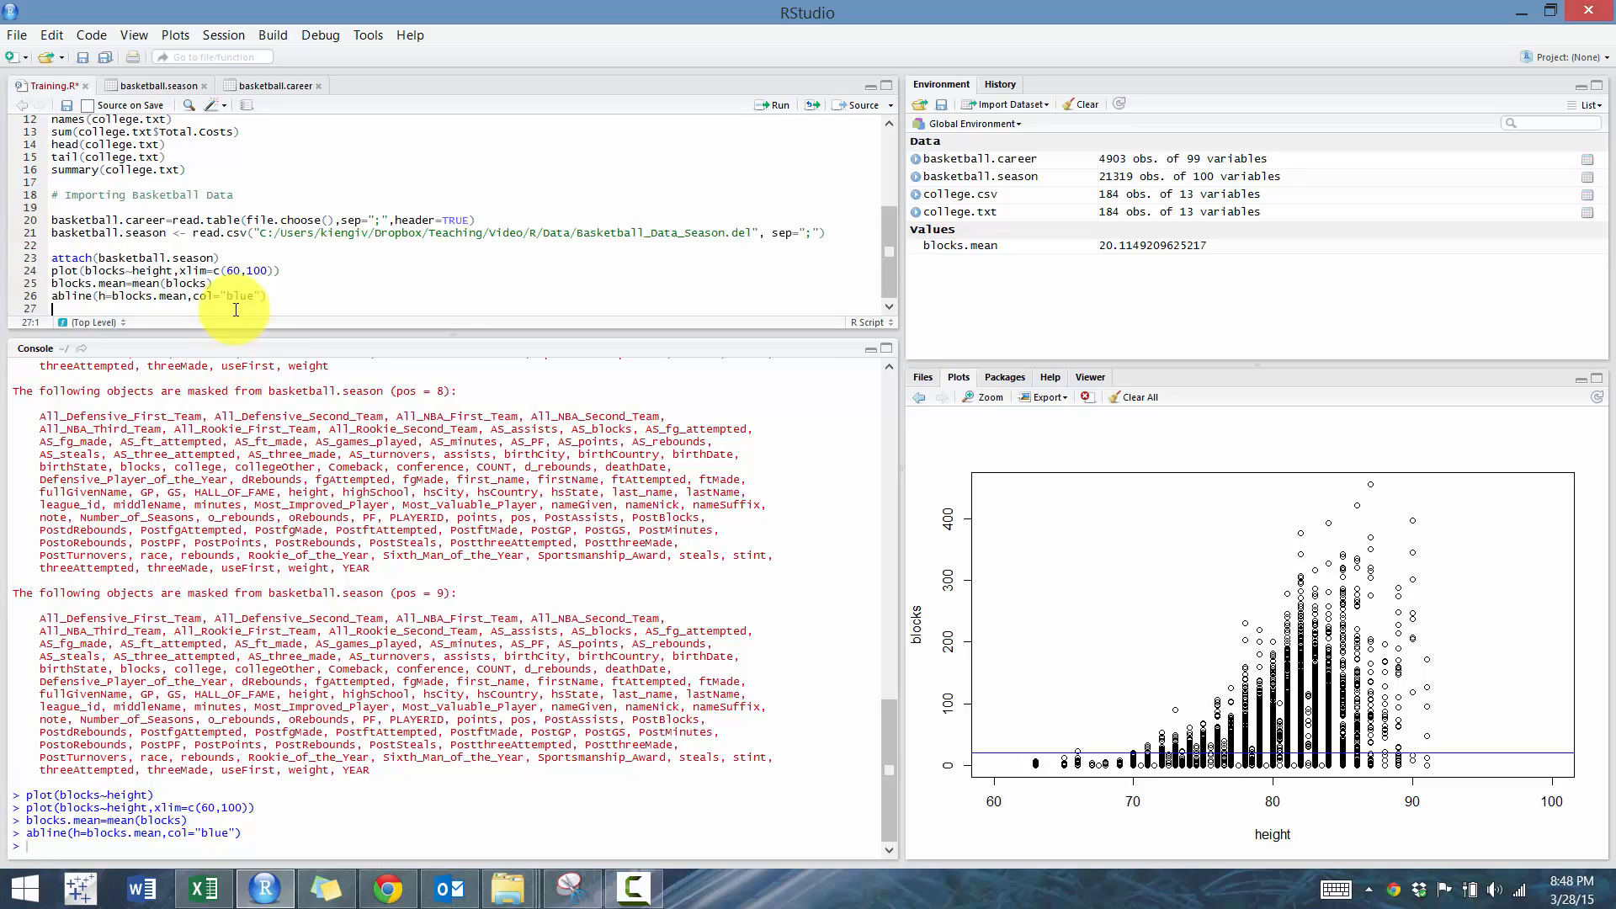
# Fit blocks.lm=lm(blocks~height), correcting the erroring first formula attempt.
pyautogui.write('blocks')
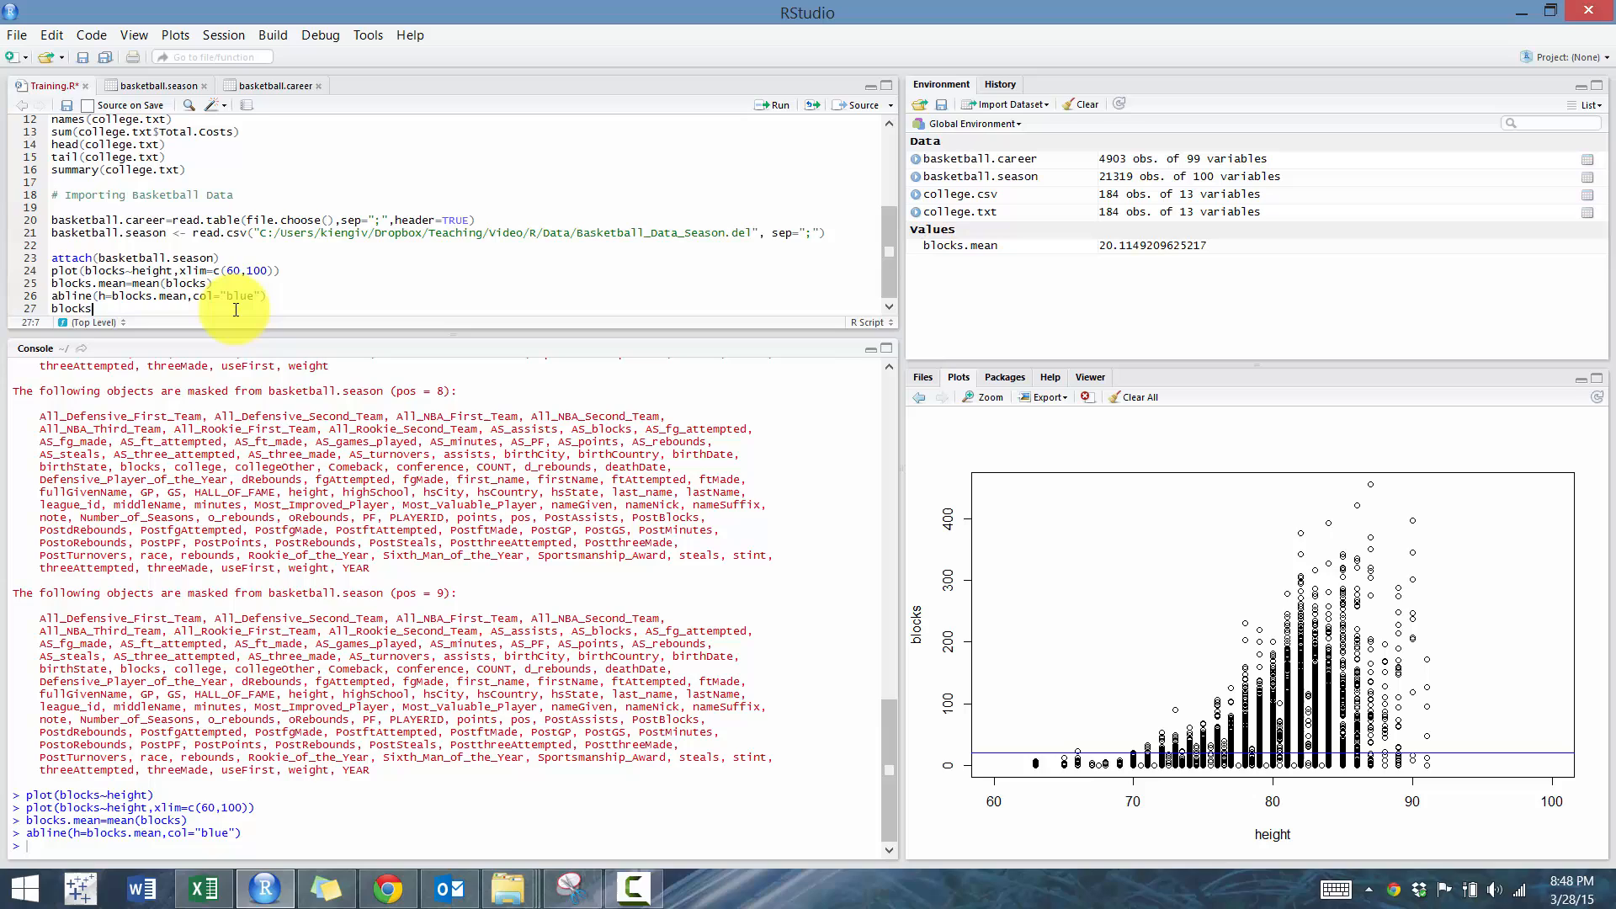
pyautogui.write('.')
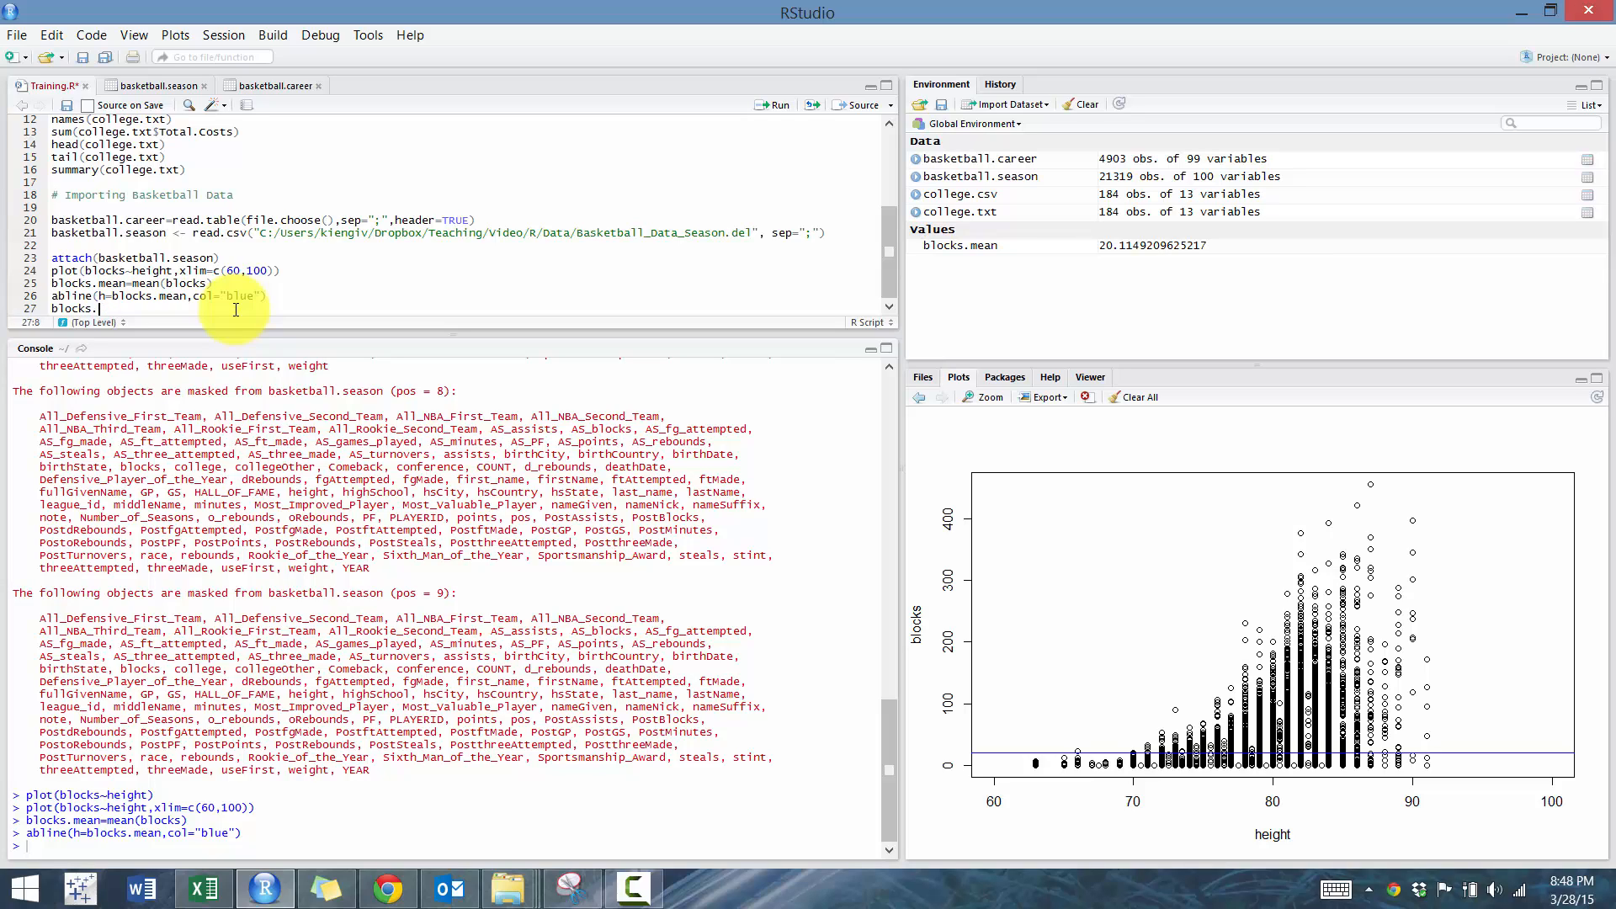
pyautogui.write('1m')
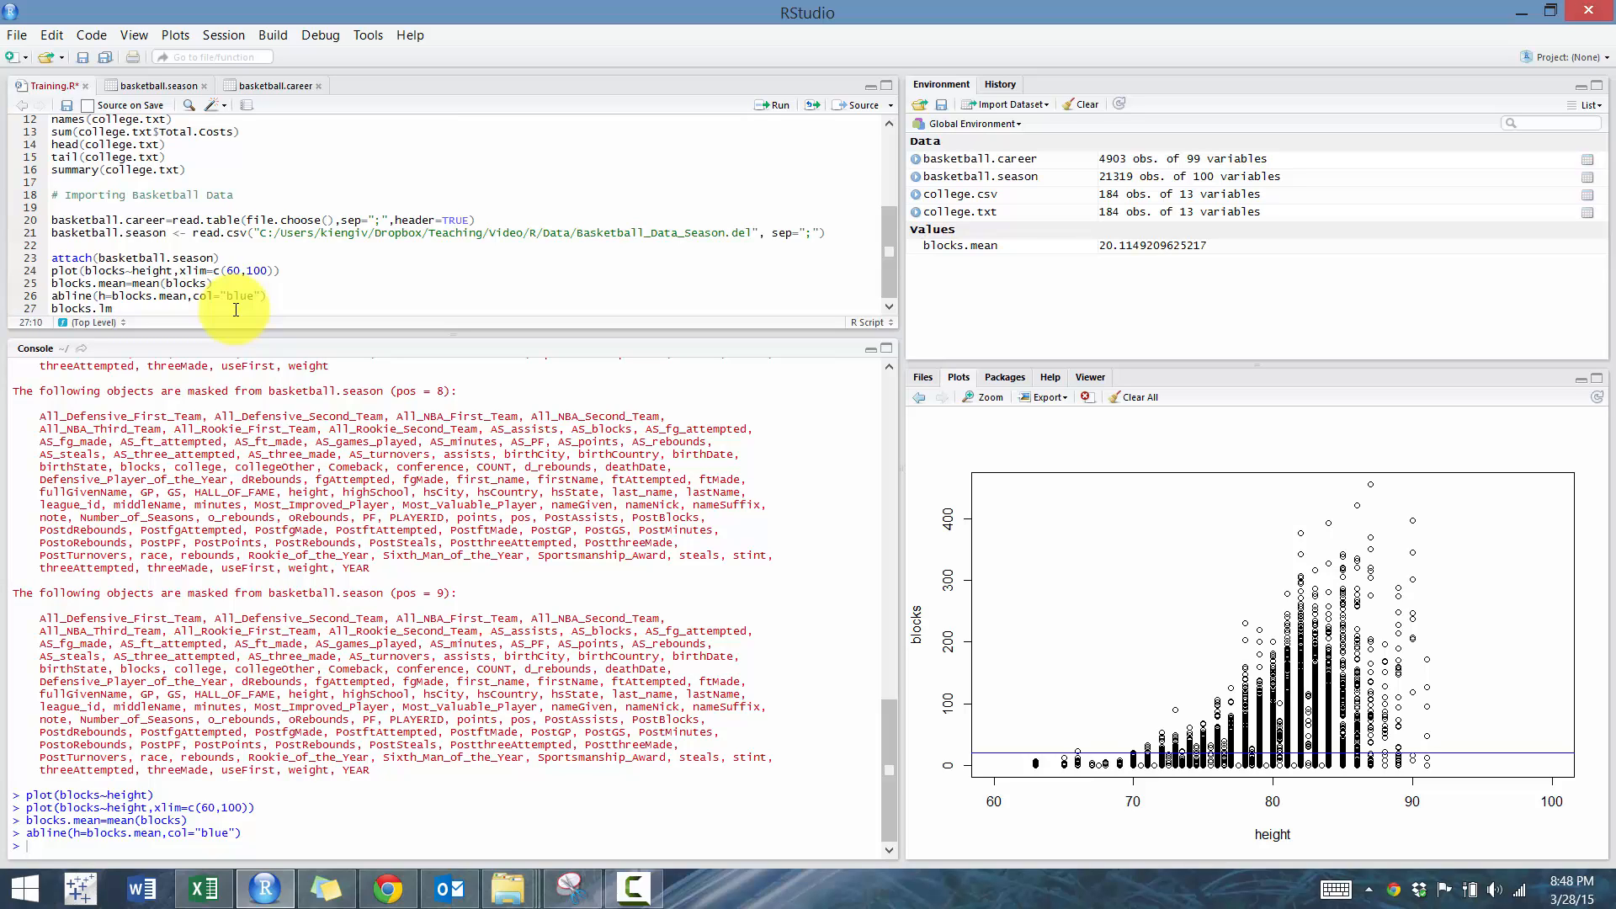
pyautogui.write('=lm')
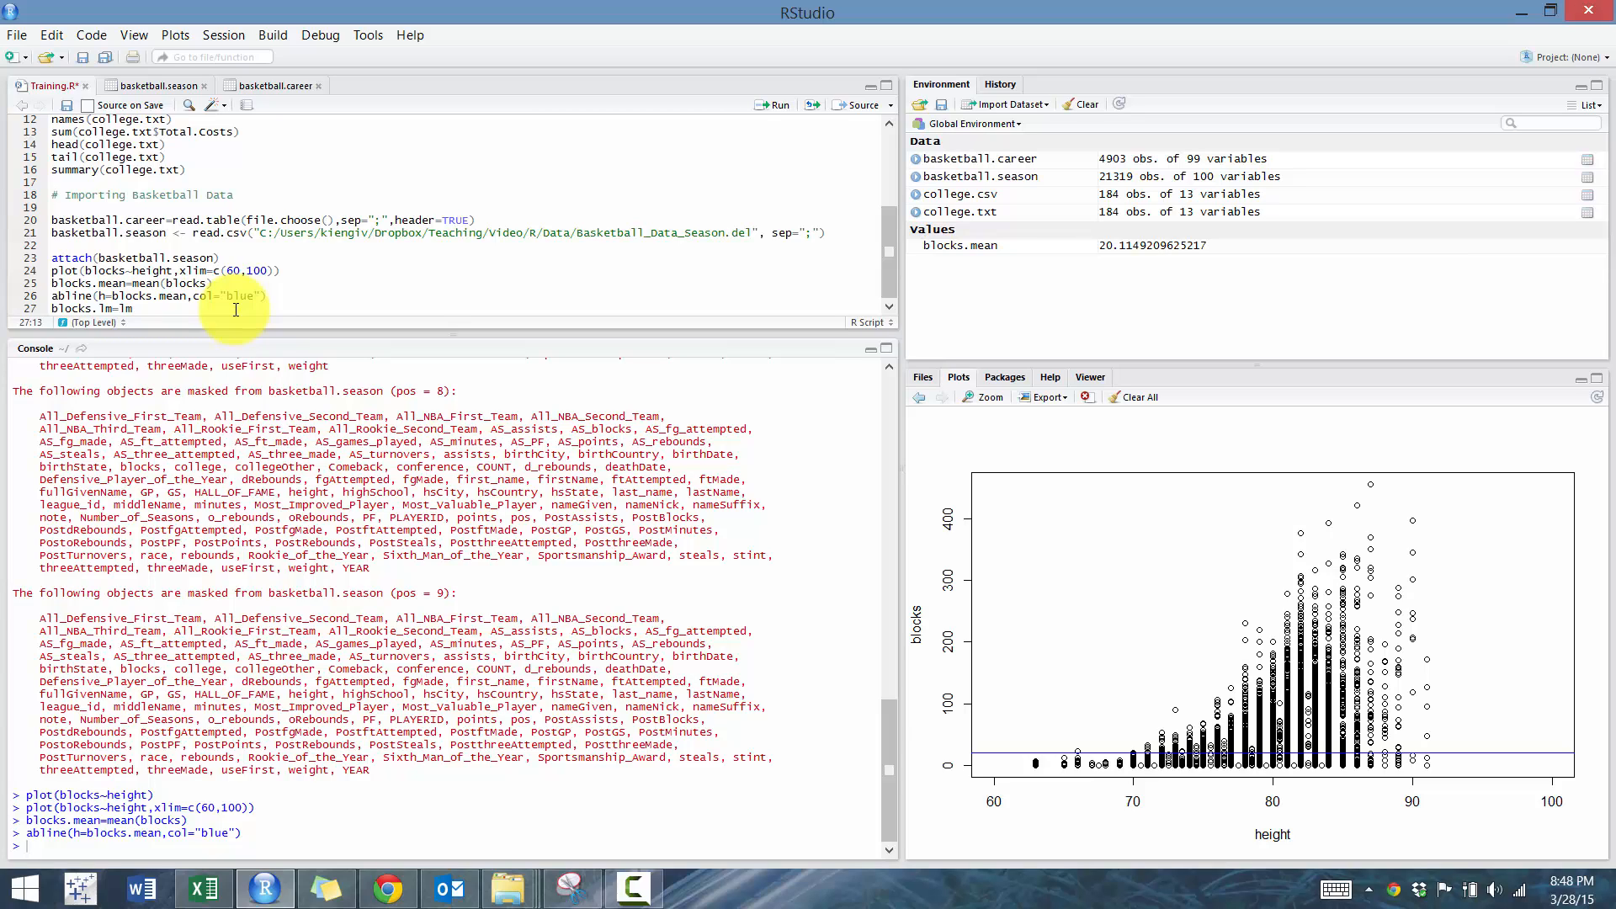
pyautogui.write('(blocks)')
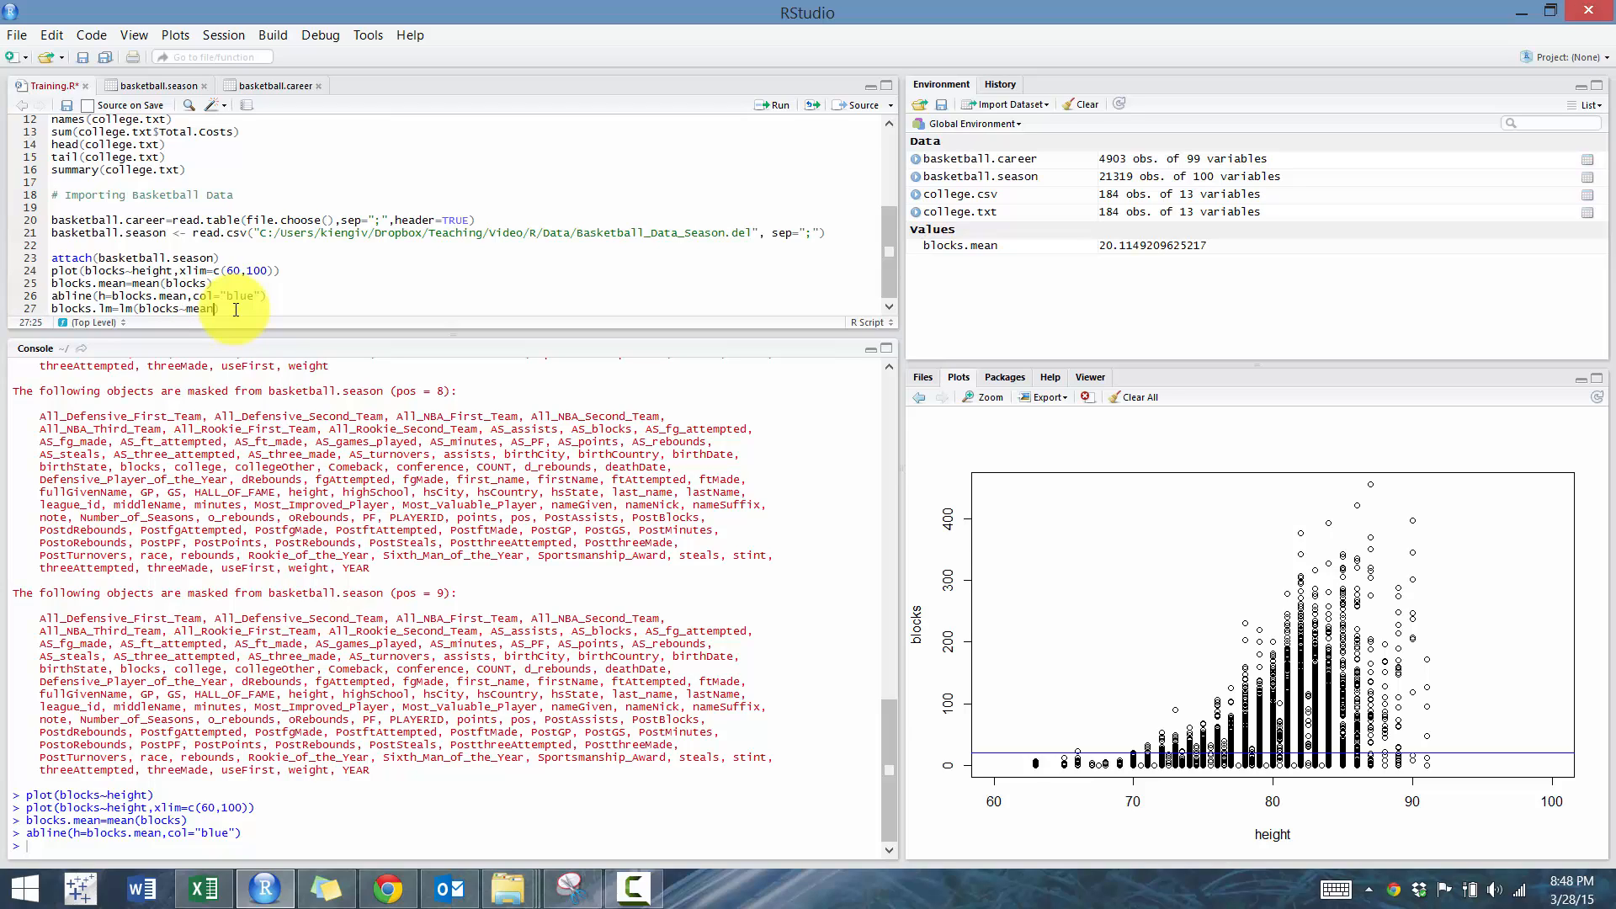
pyautogui.click(777, 105)
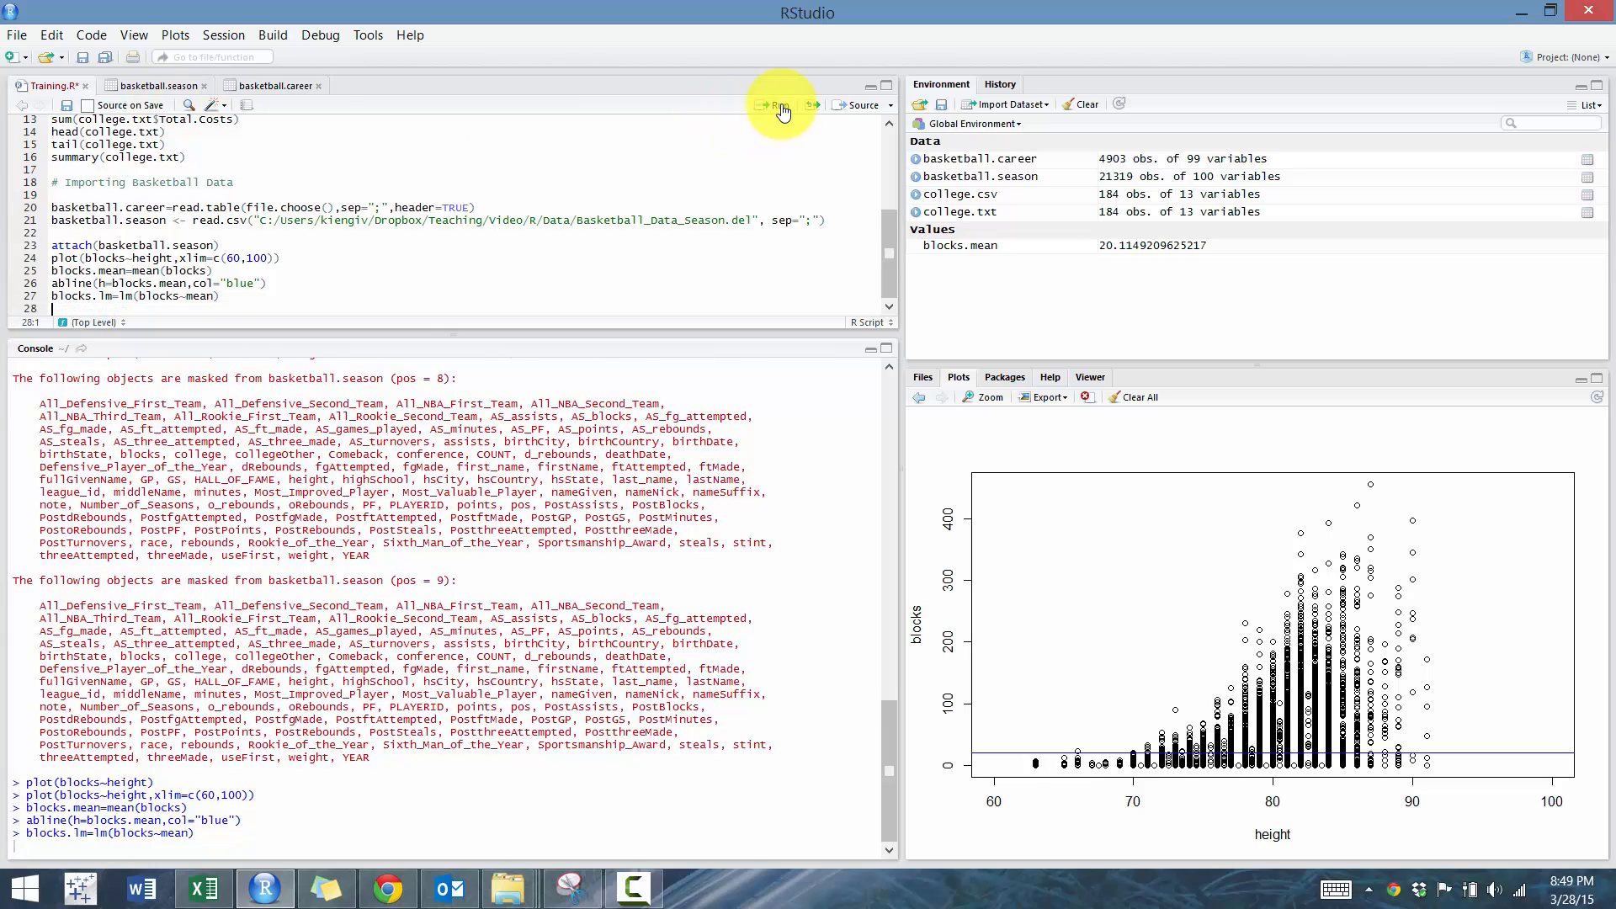
pyautogui.click(775, 105)
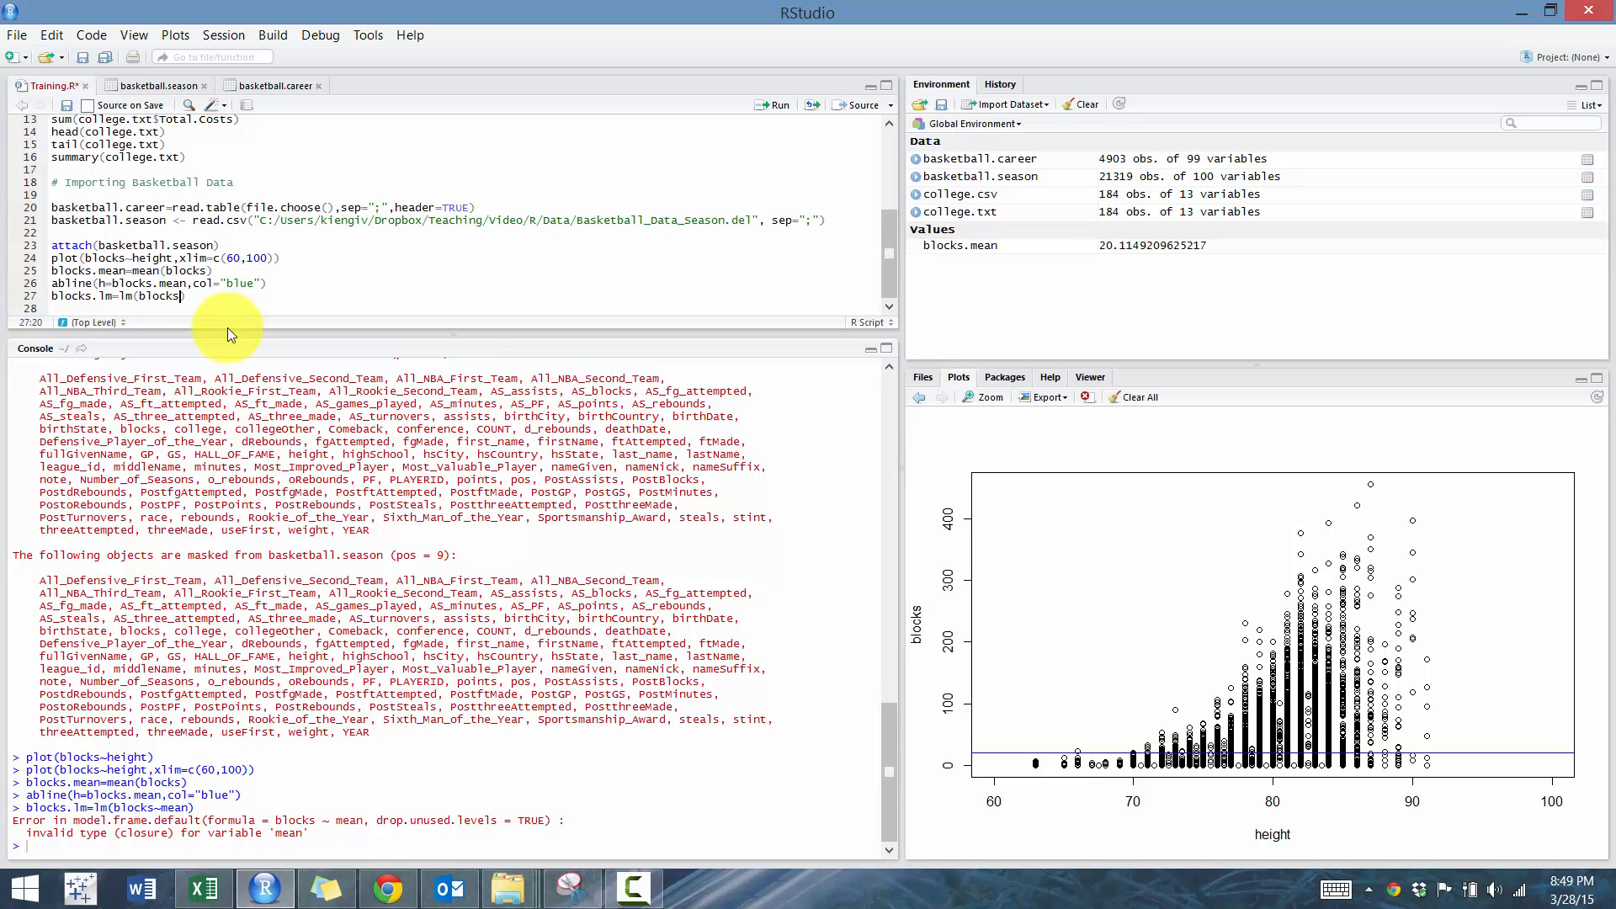
pyautogui.write('~height')
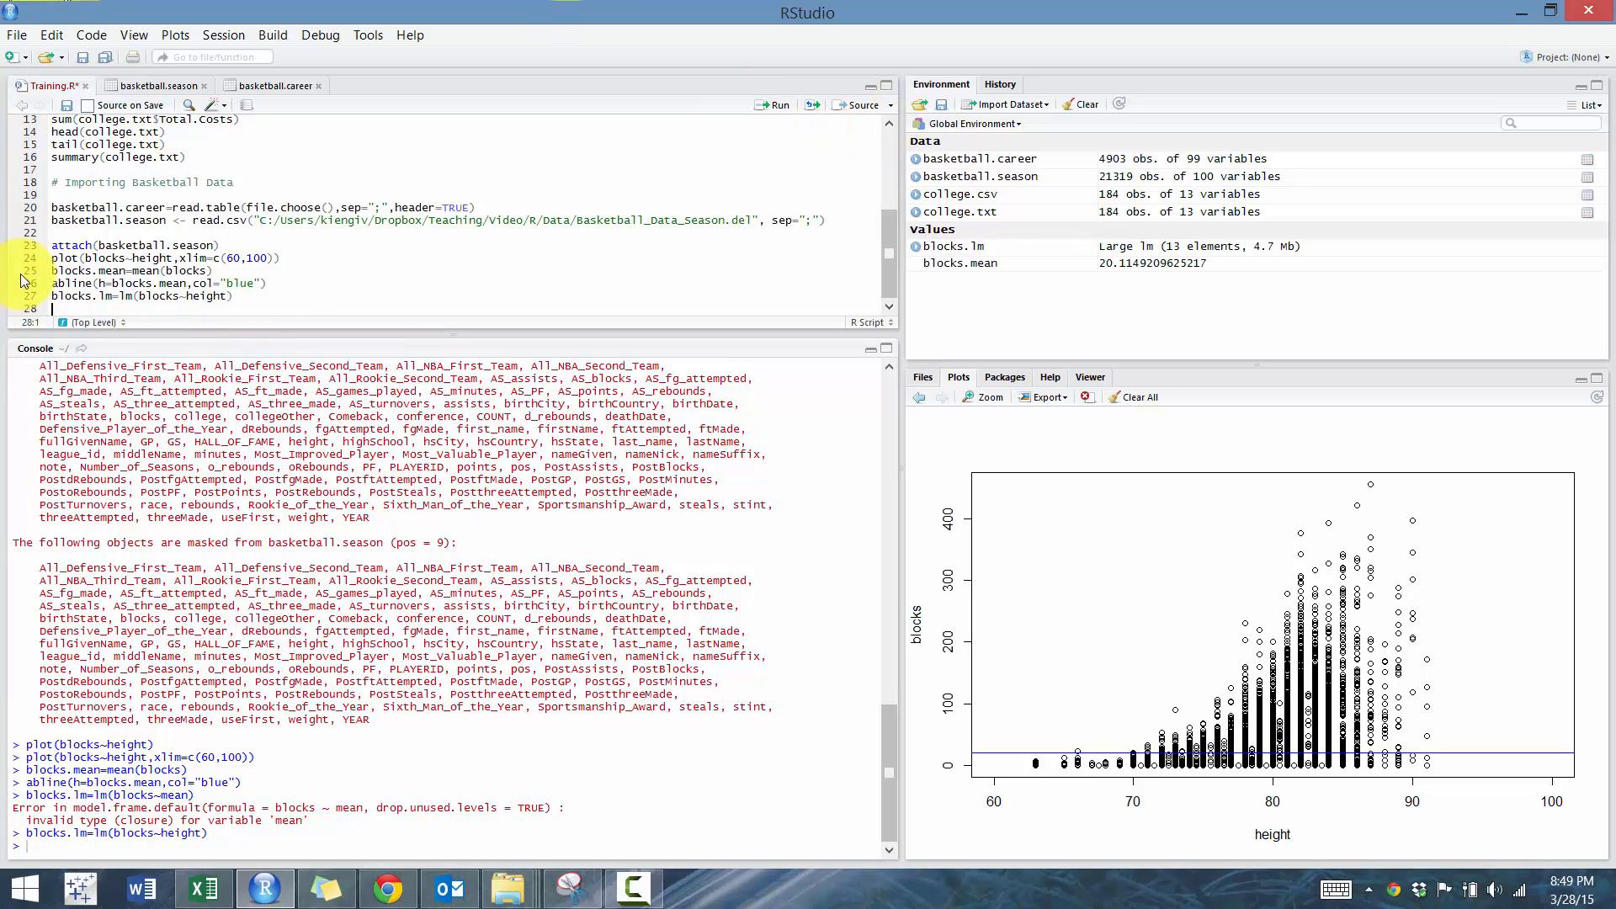
# Print blocks.lm to show intercept -268.235 and height coefficient 3.702.
pyautogui.write('blocks.lm')
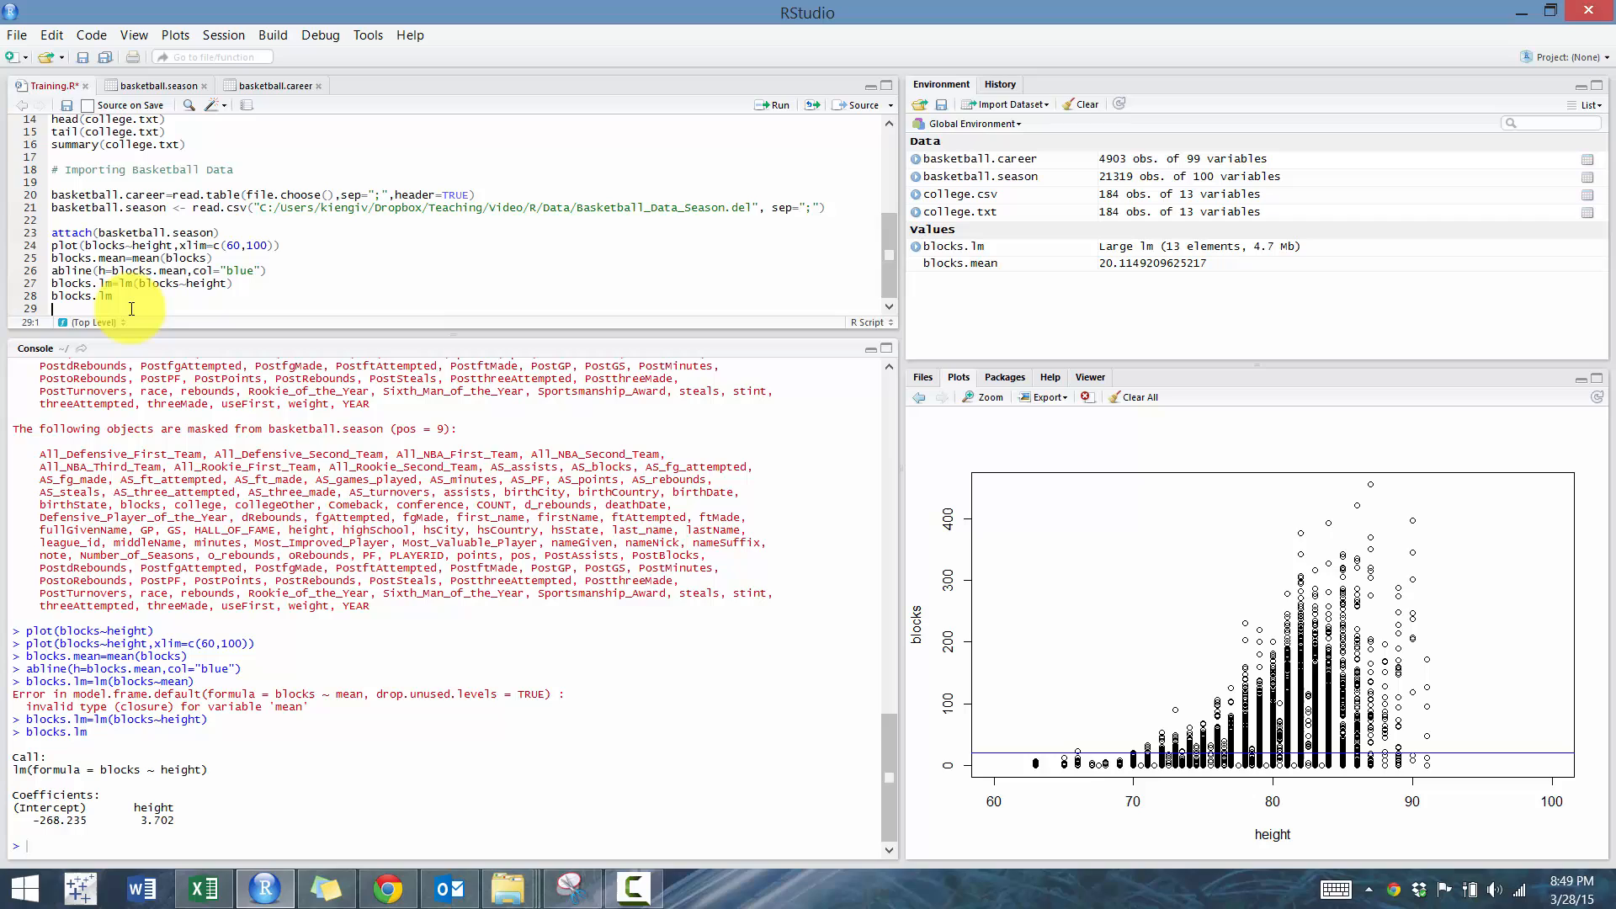
# Draw the regression line with abline(blocks.lm, col="red") on the scatter plot.
pyautogui.write('ab')
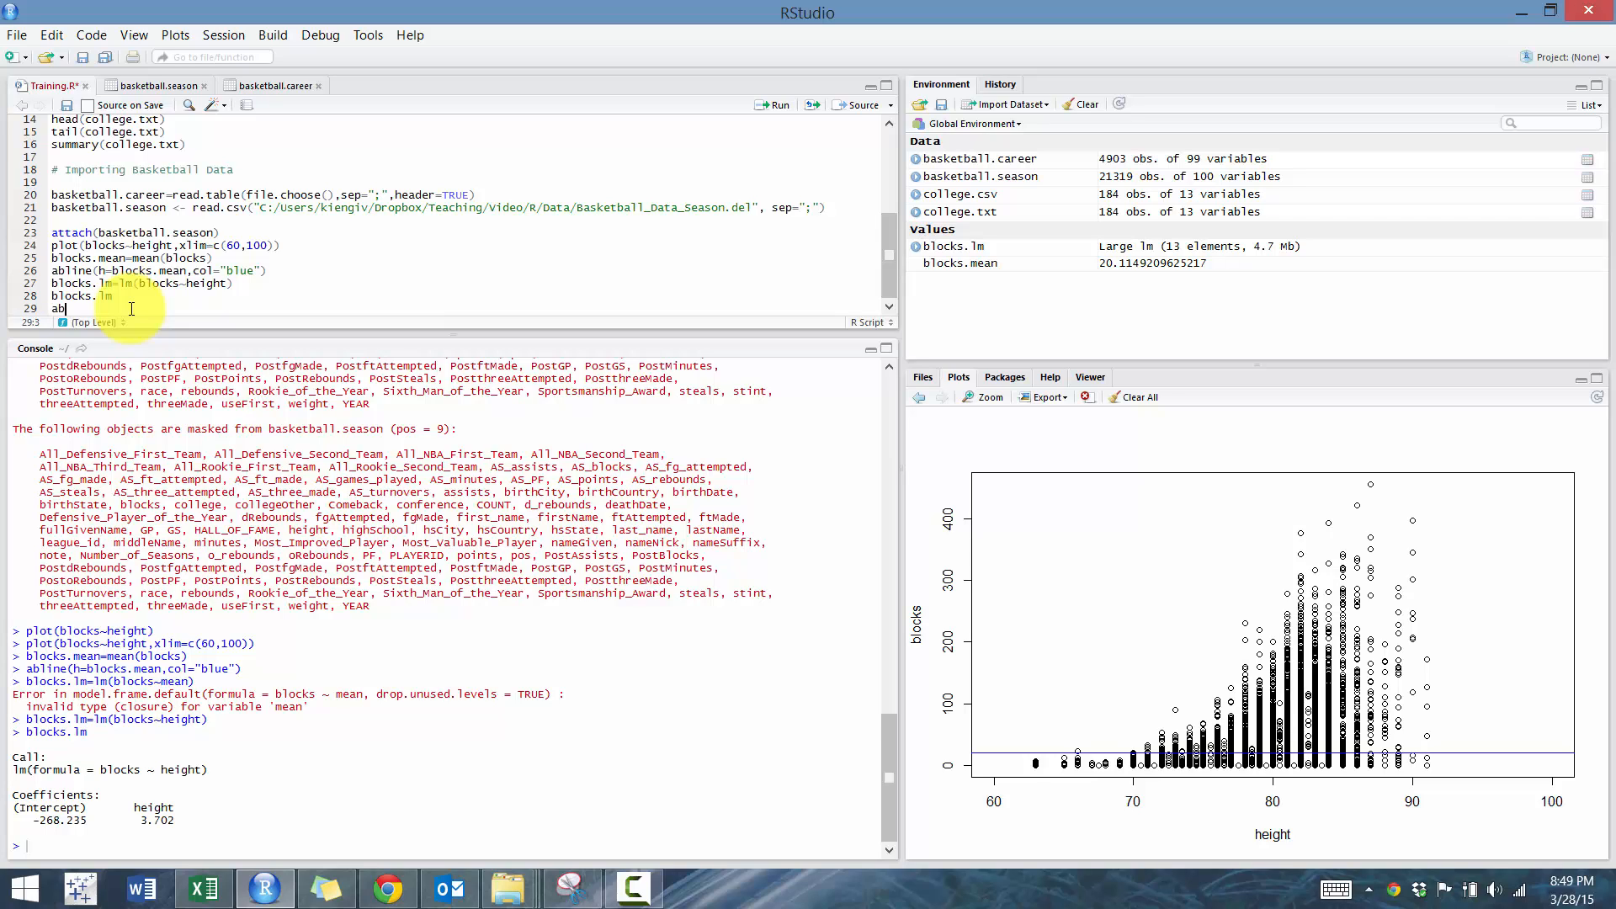
pyautogui.write('line()')
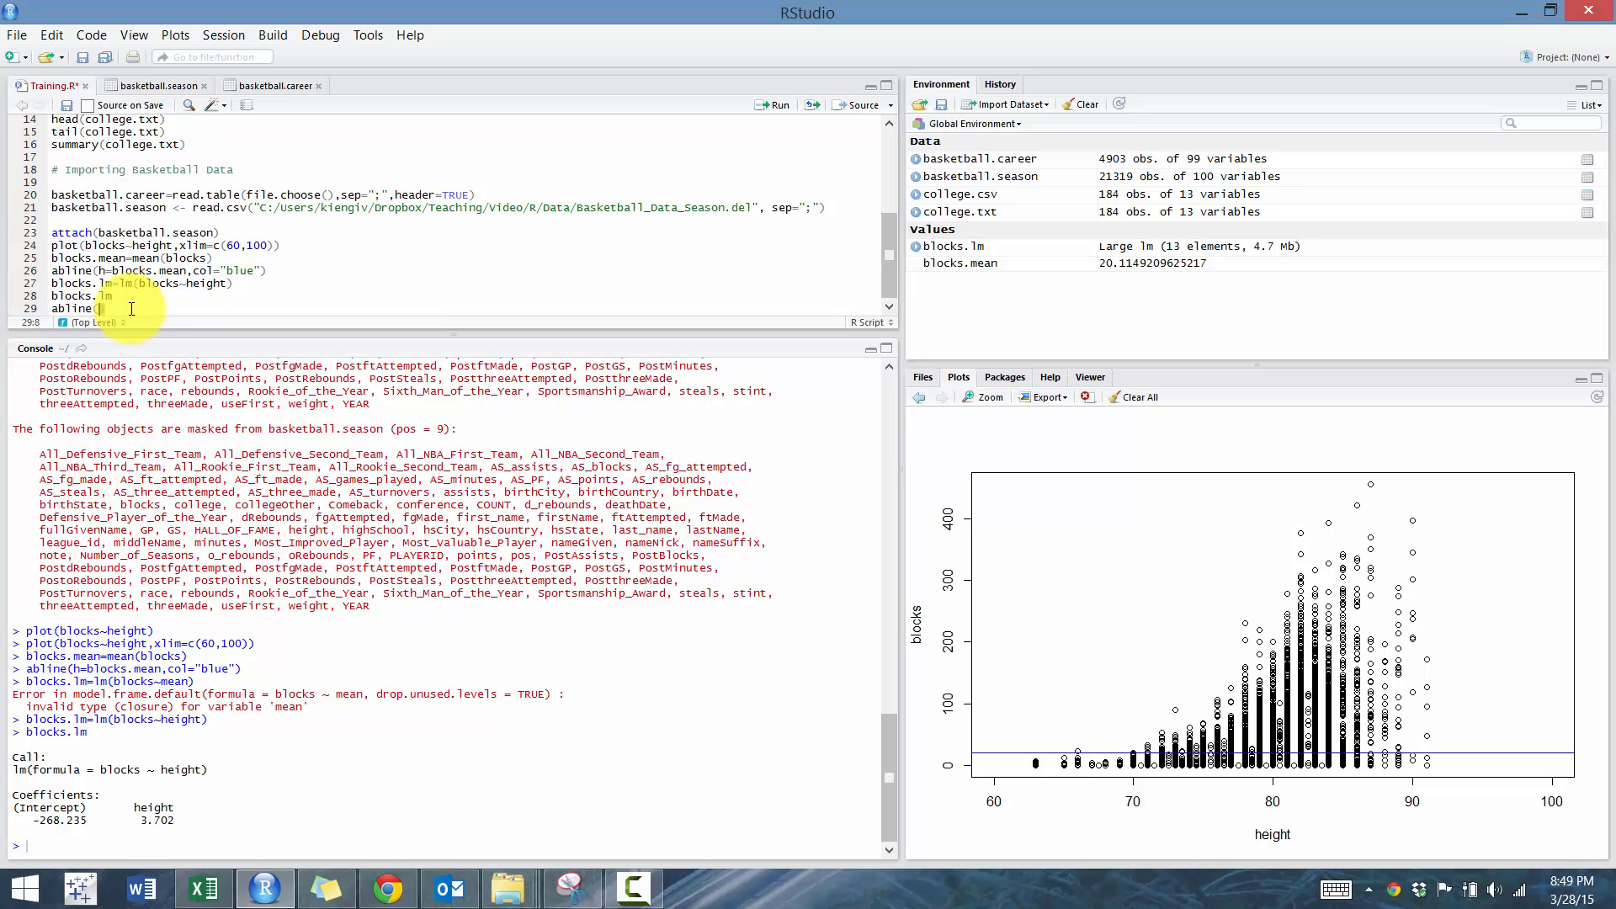
pyautogui.write('h=')
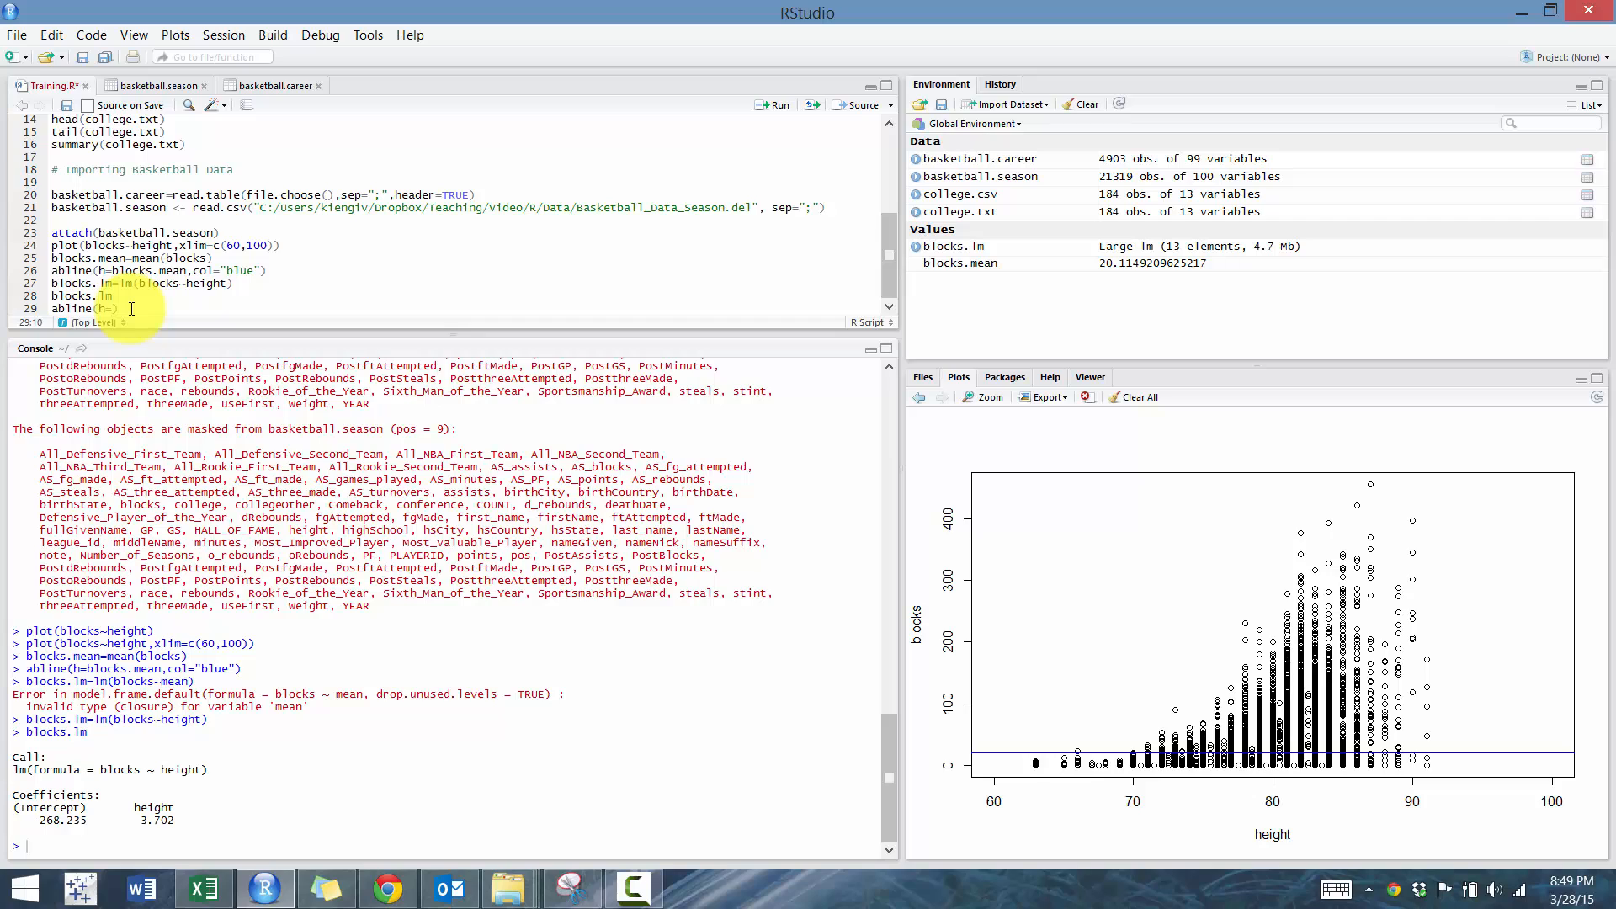
pyautogui.write('blocks')
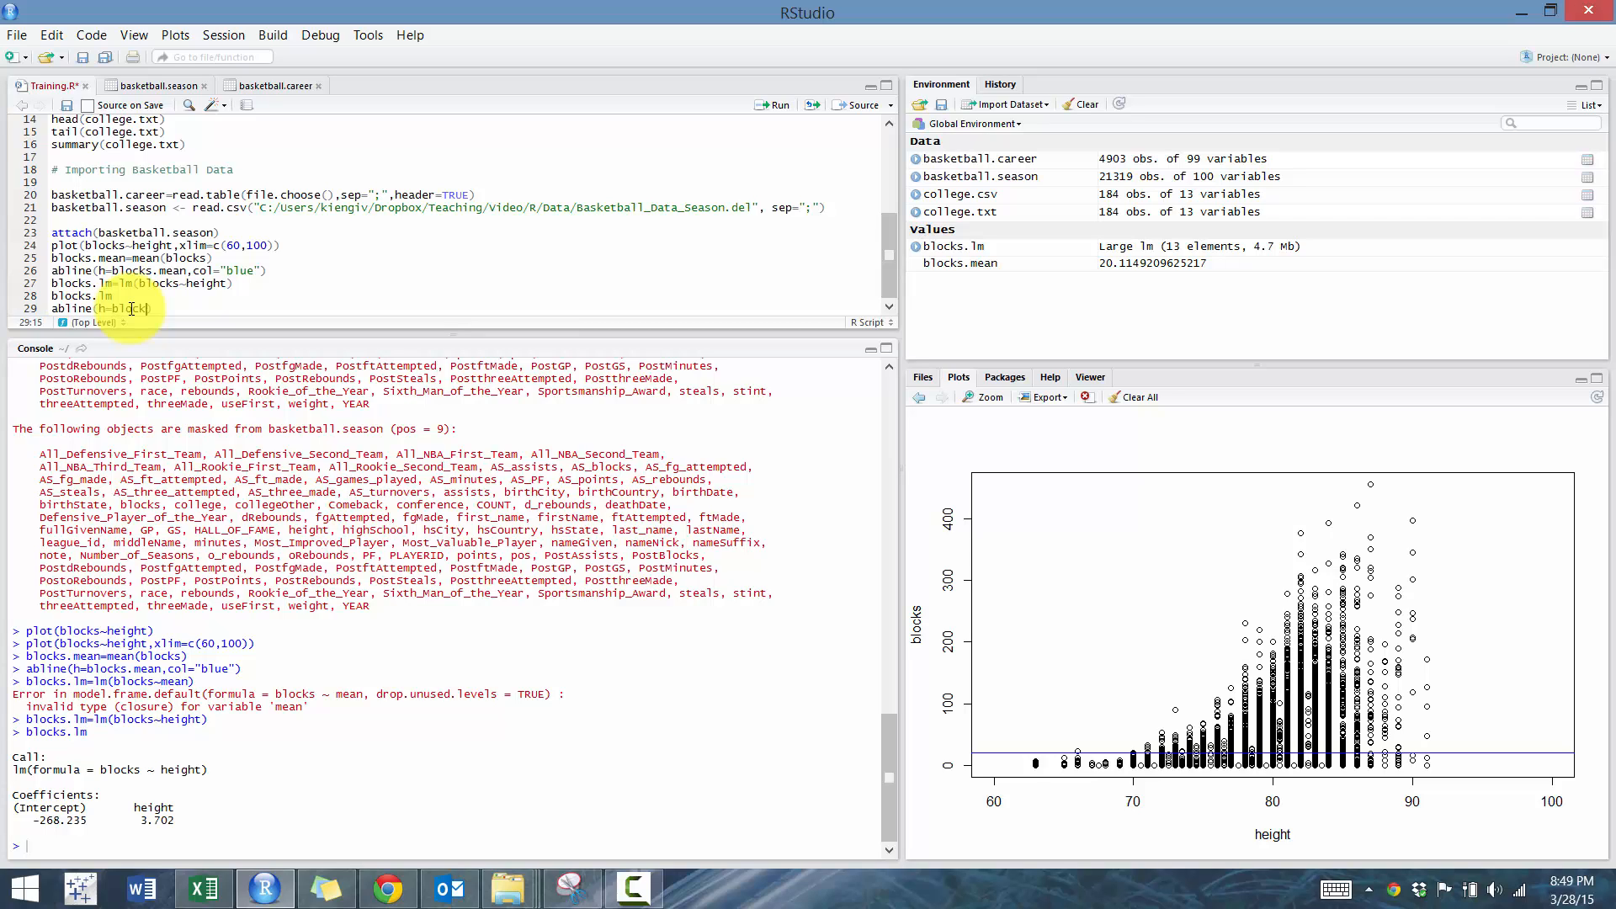
pyautogui.write('blocks.lm,')
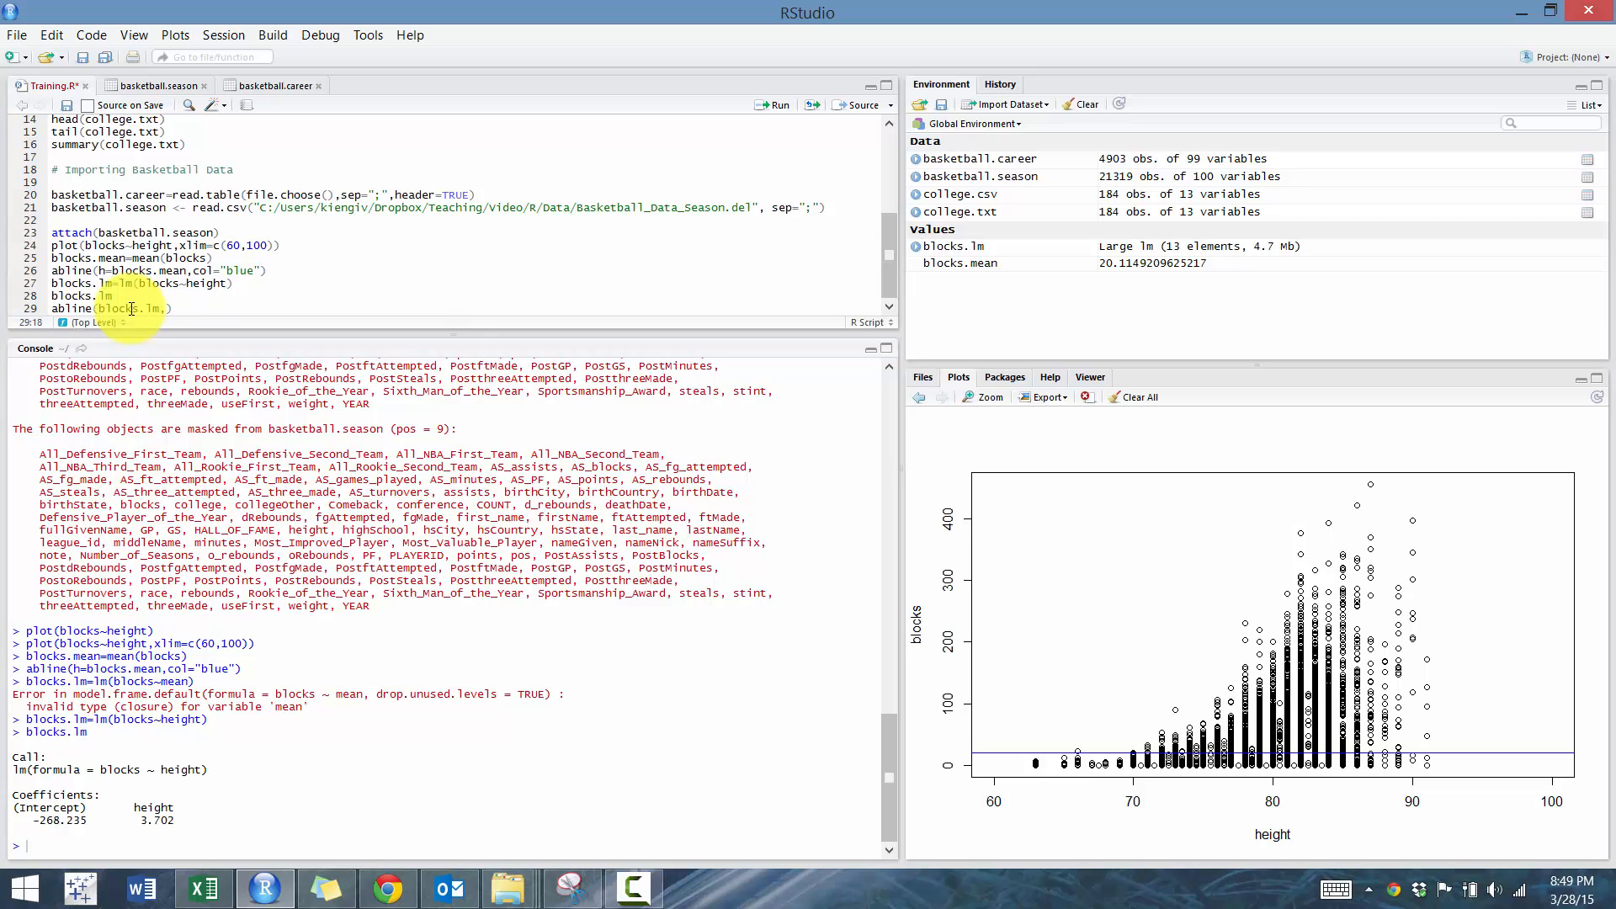
pyautogui.write('col="red')
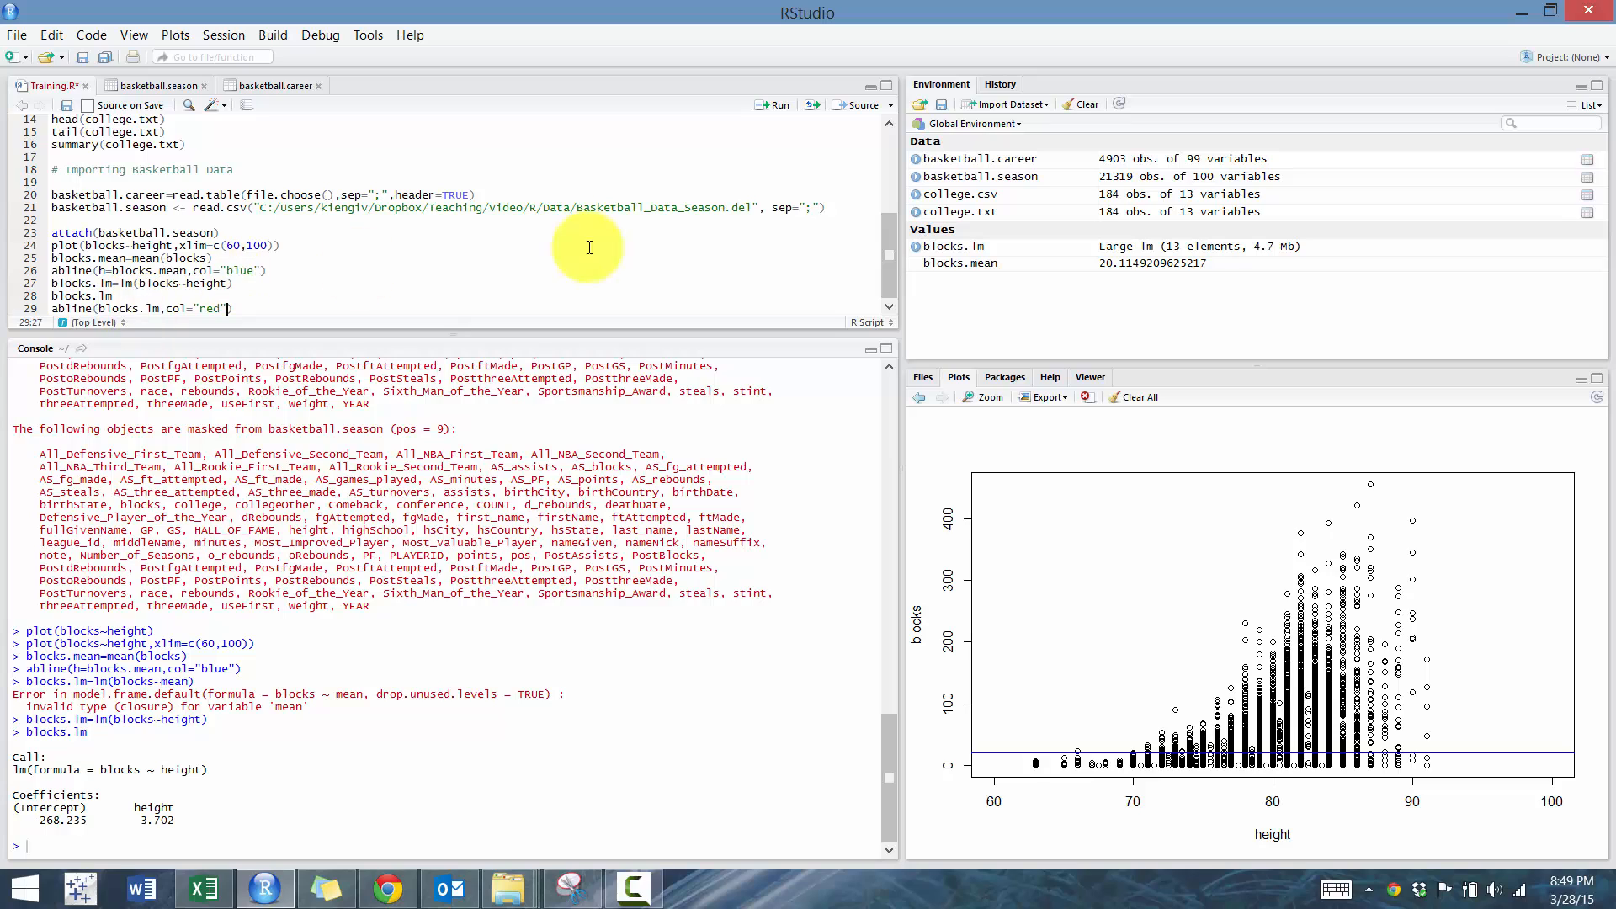
pyautogui.click(772, 105)
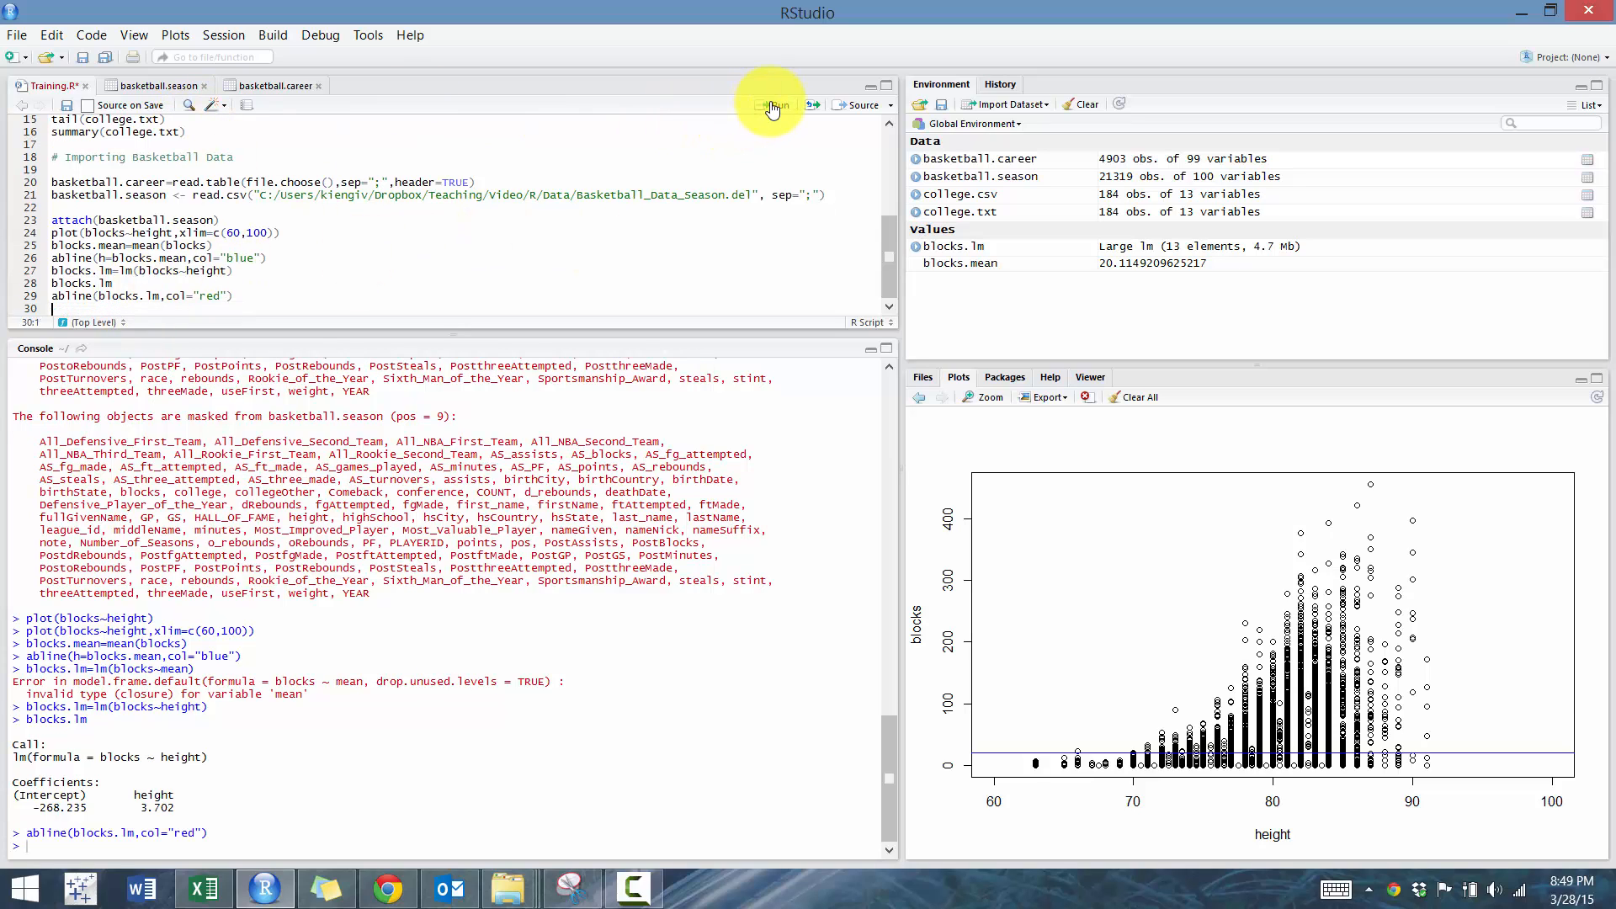
pyautogui.click(774, 104)
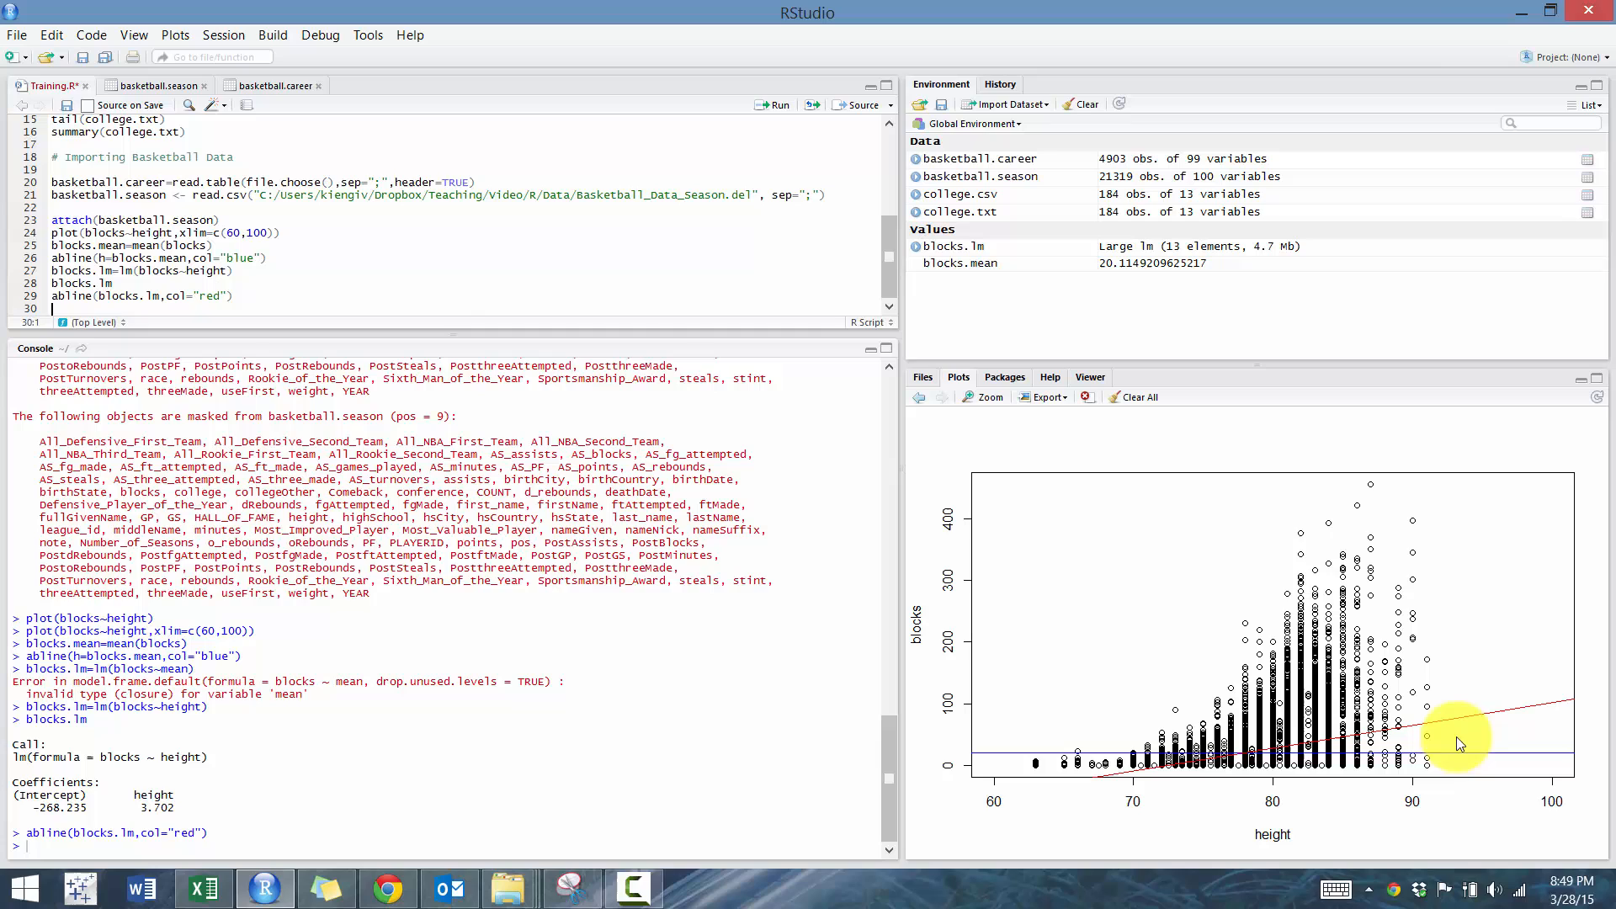
pyautogui.moveTo(1226, 761)
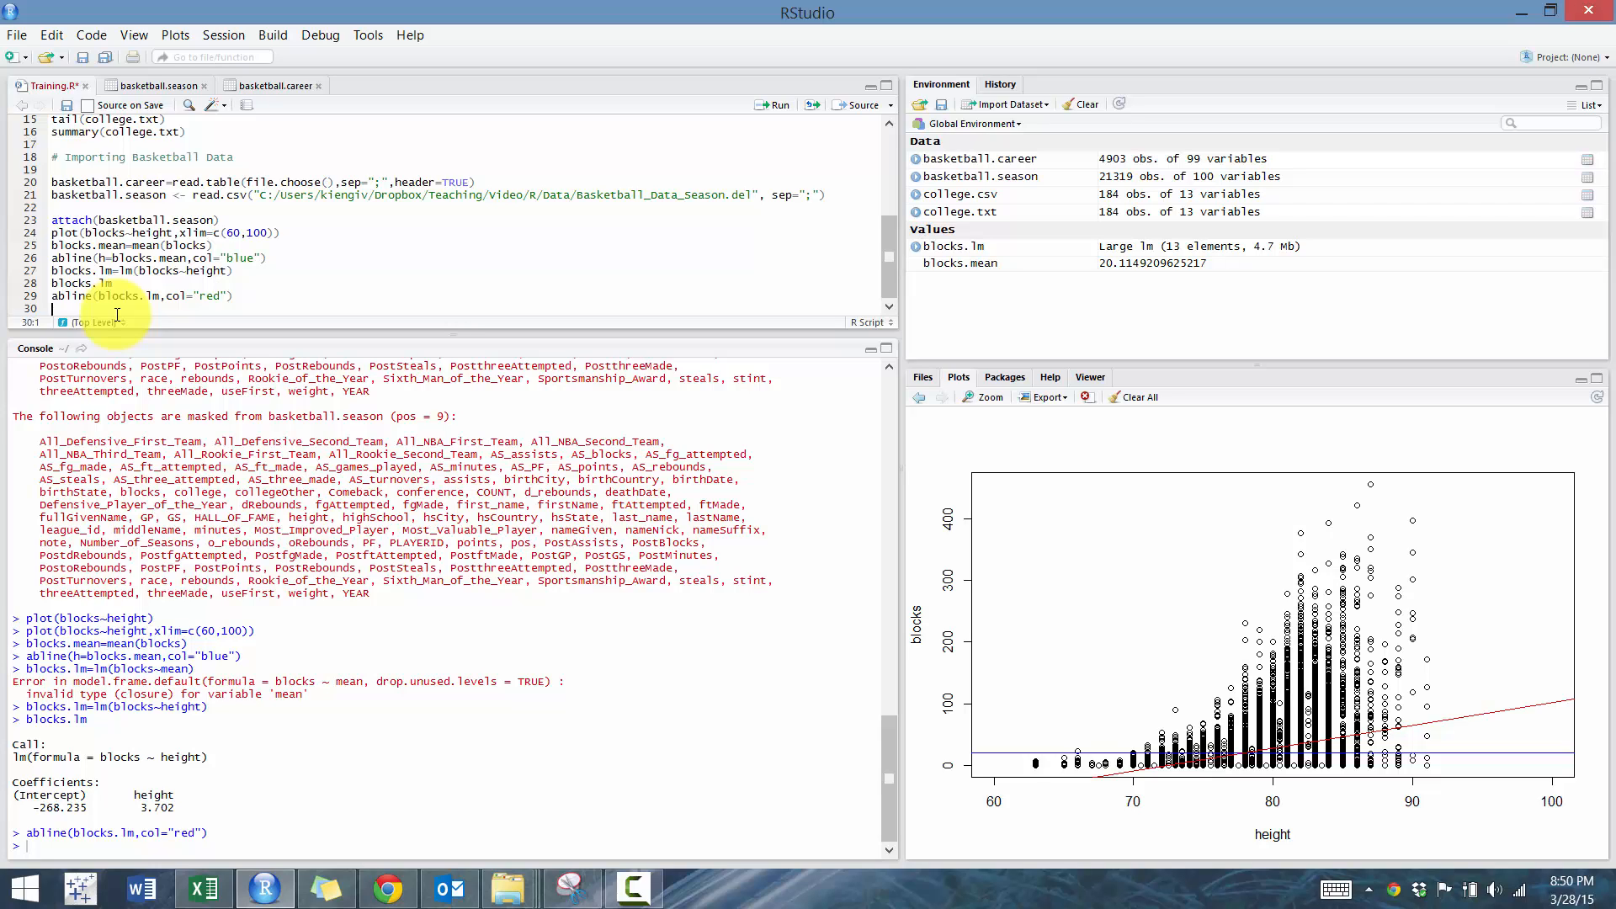
pyautogui.write('sum')
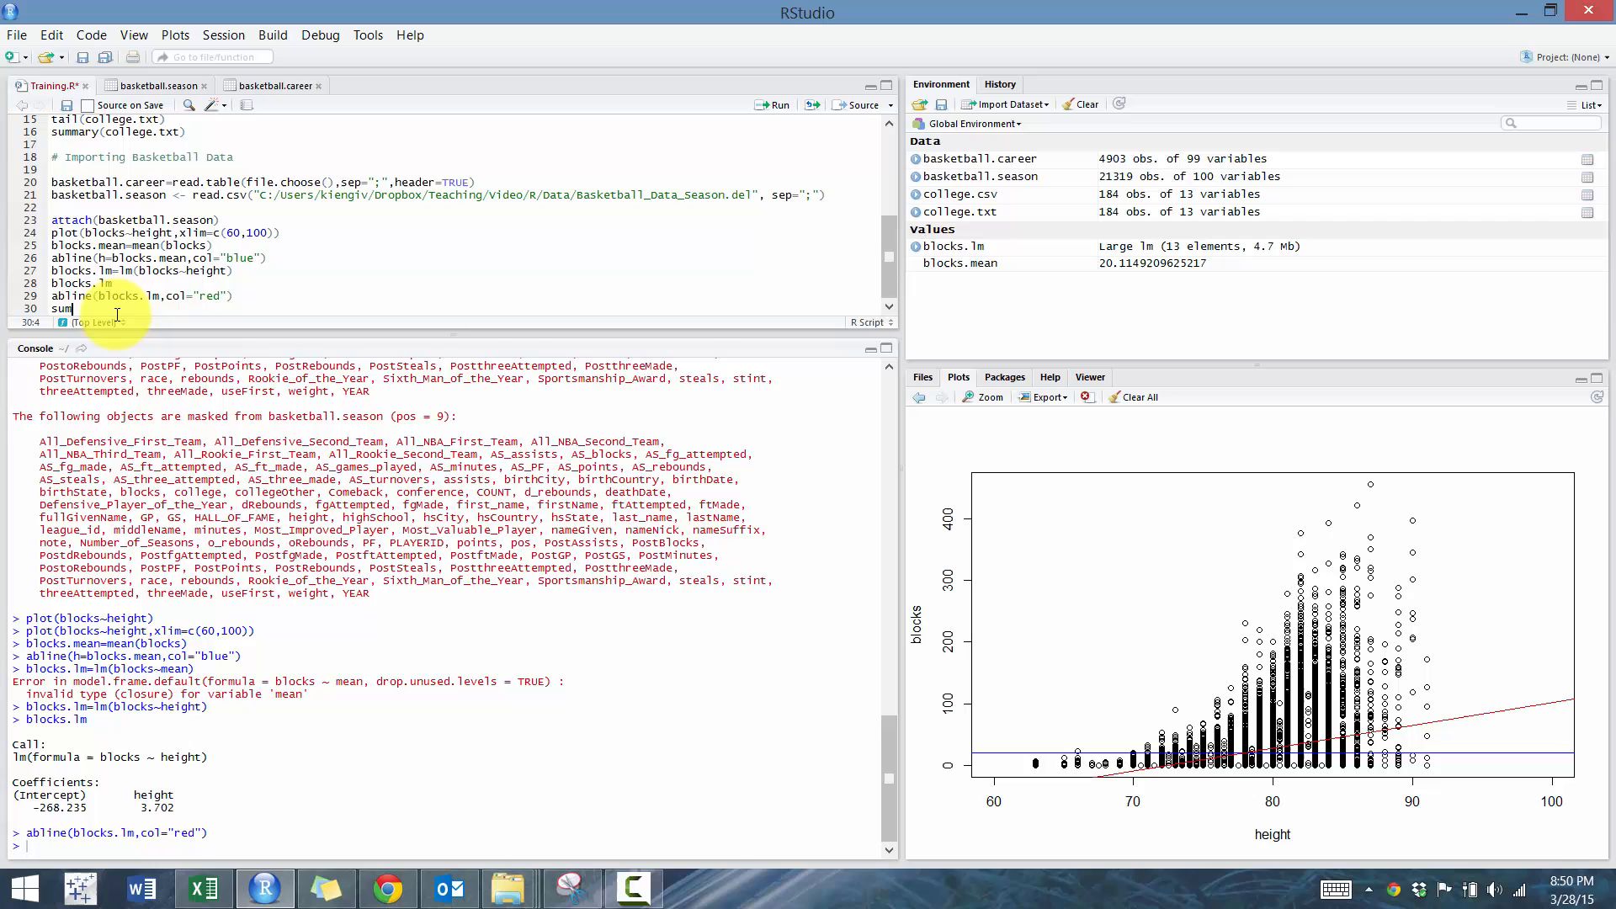